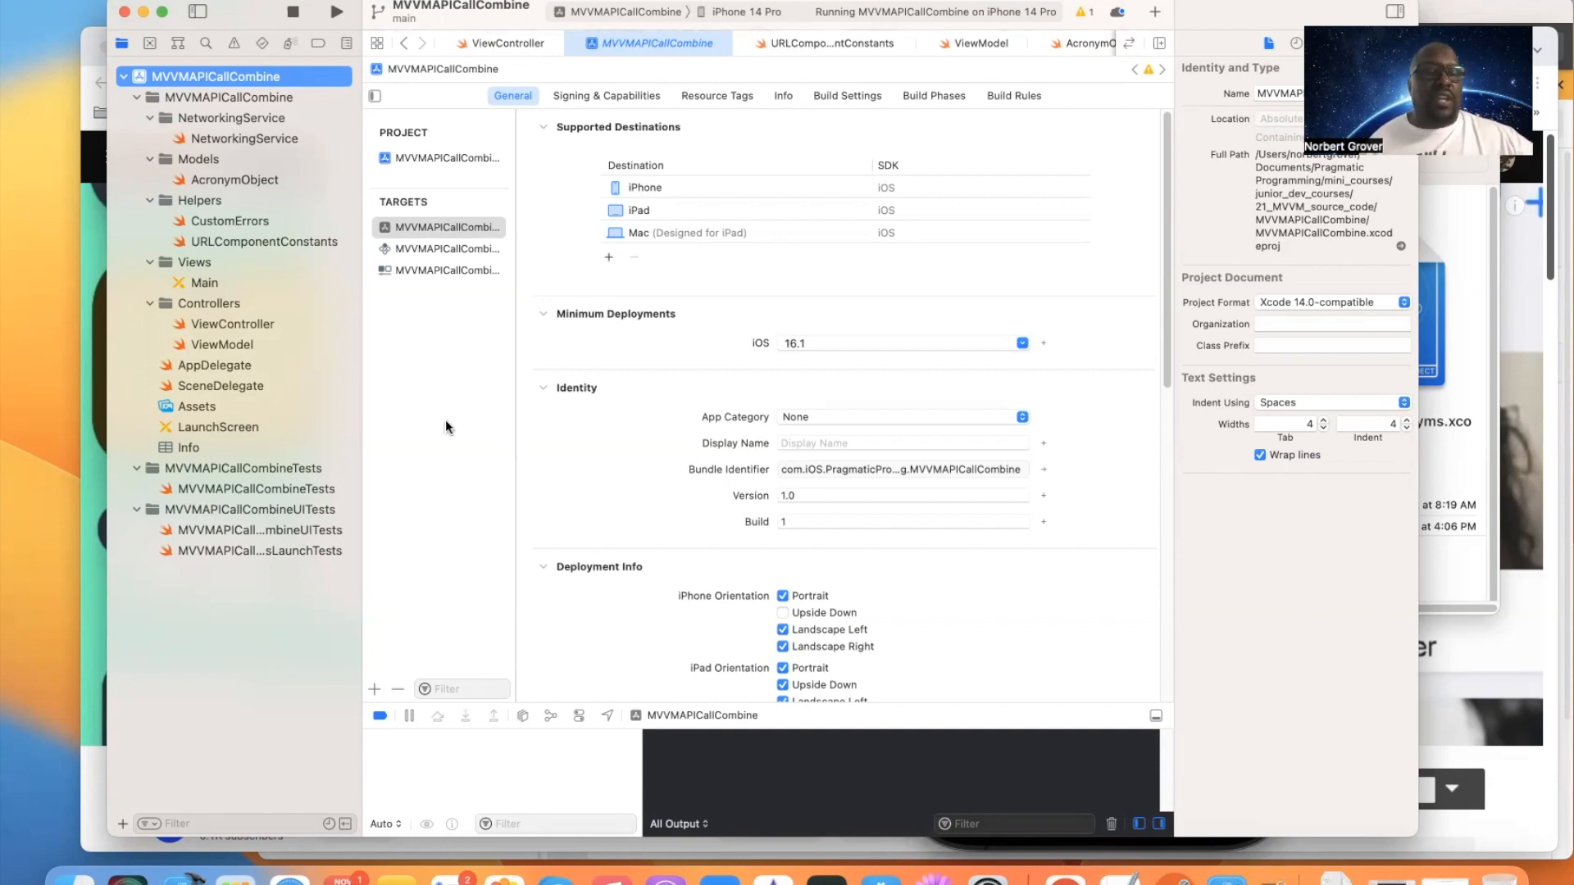
mouse_move(1344, 460)
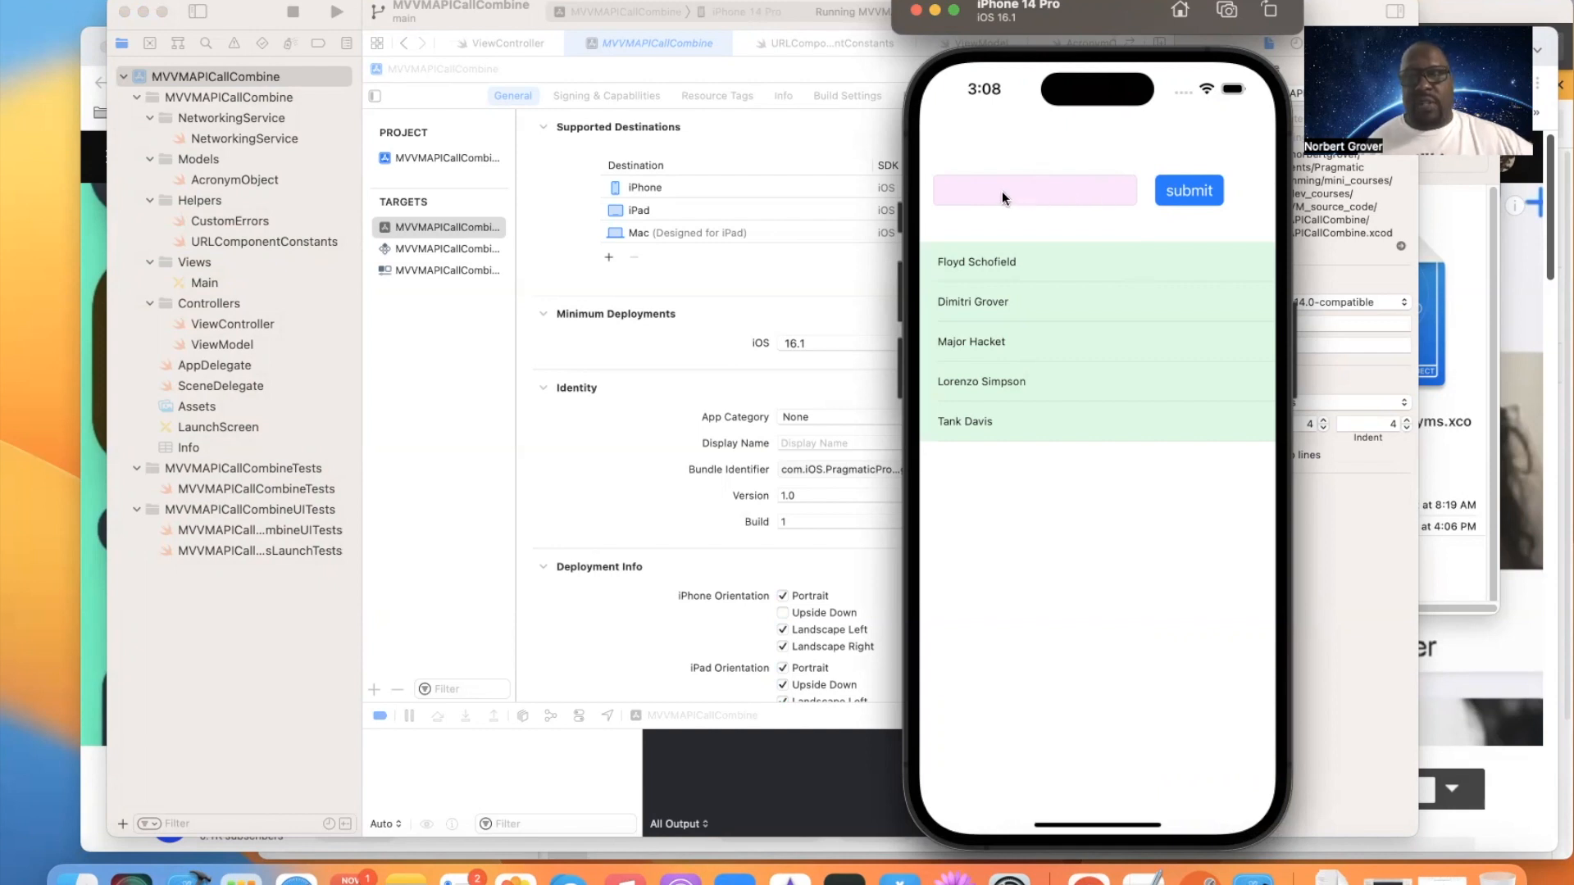
- Enter 'df' into the demo app's search field in the Simulator
left_click(1034, 190)
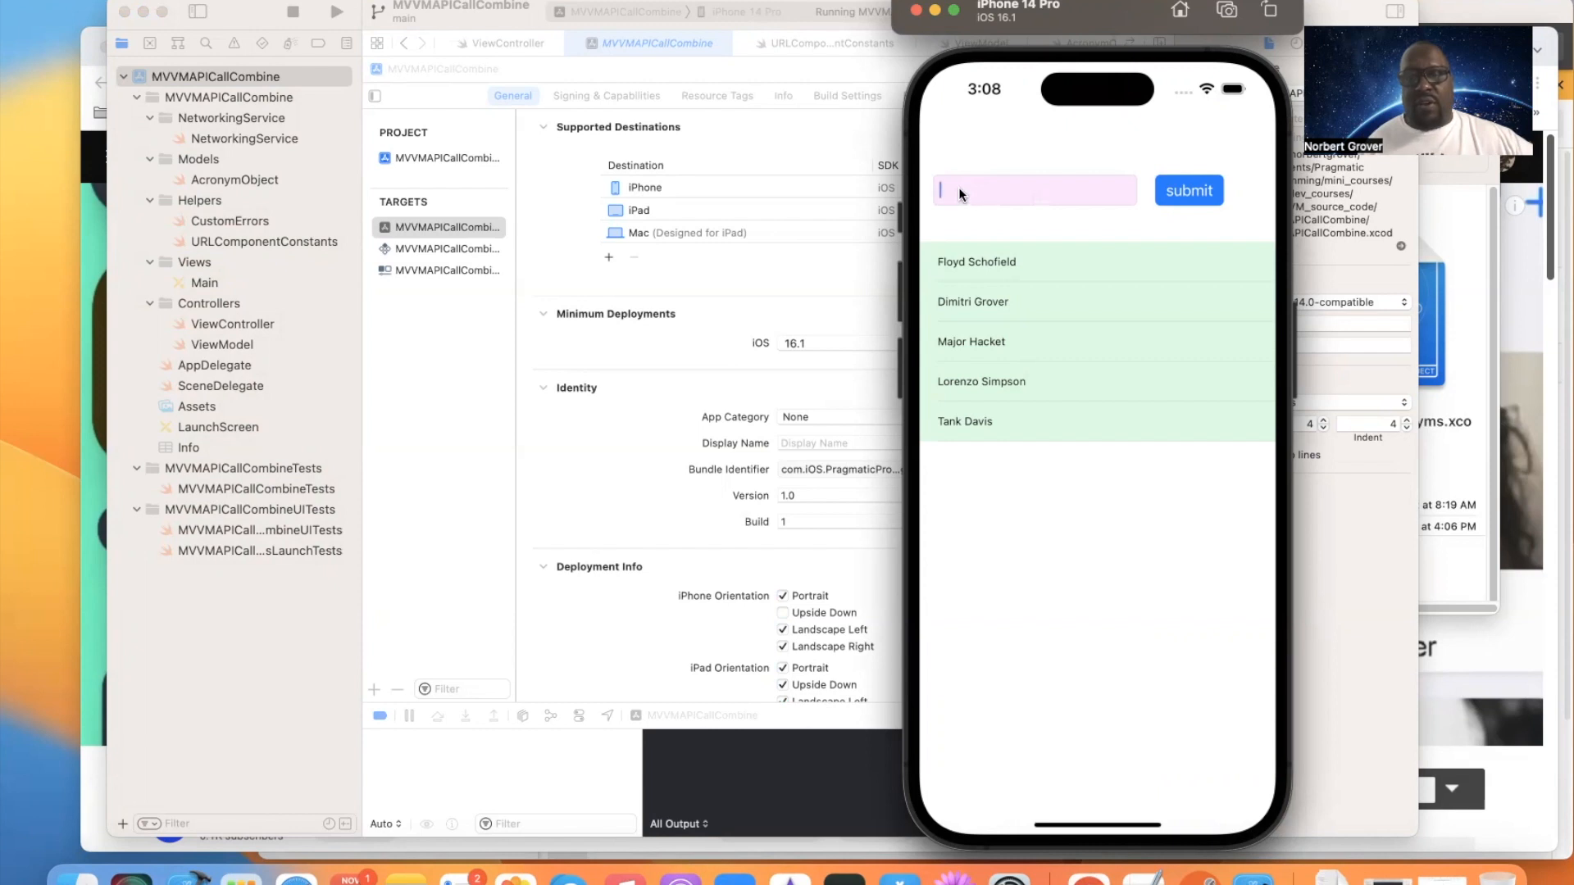
type("df")
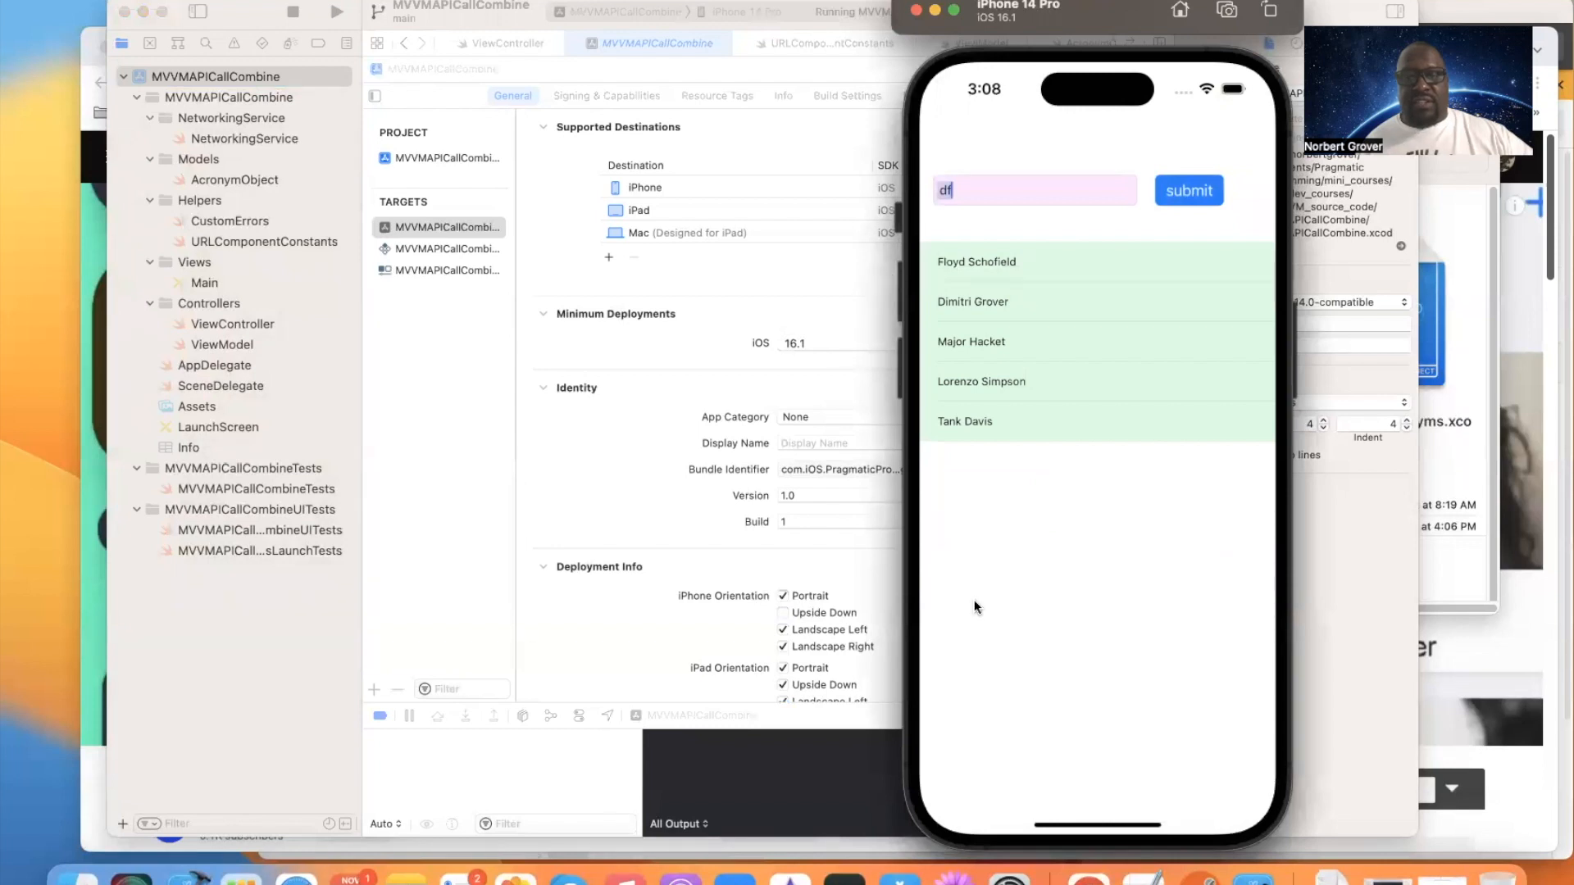
mouse_move(1047, 434)
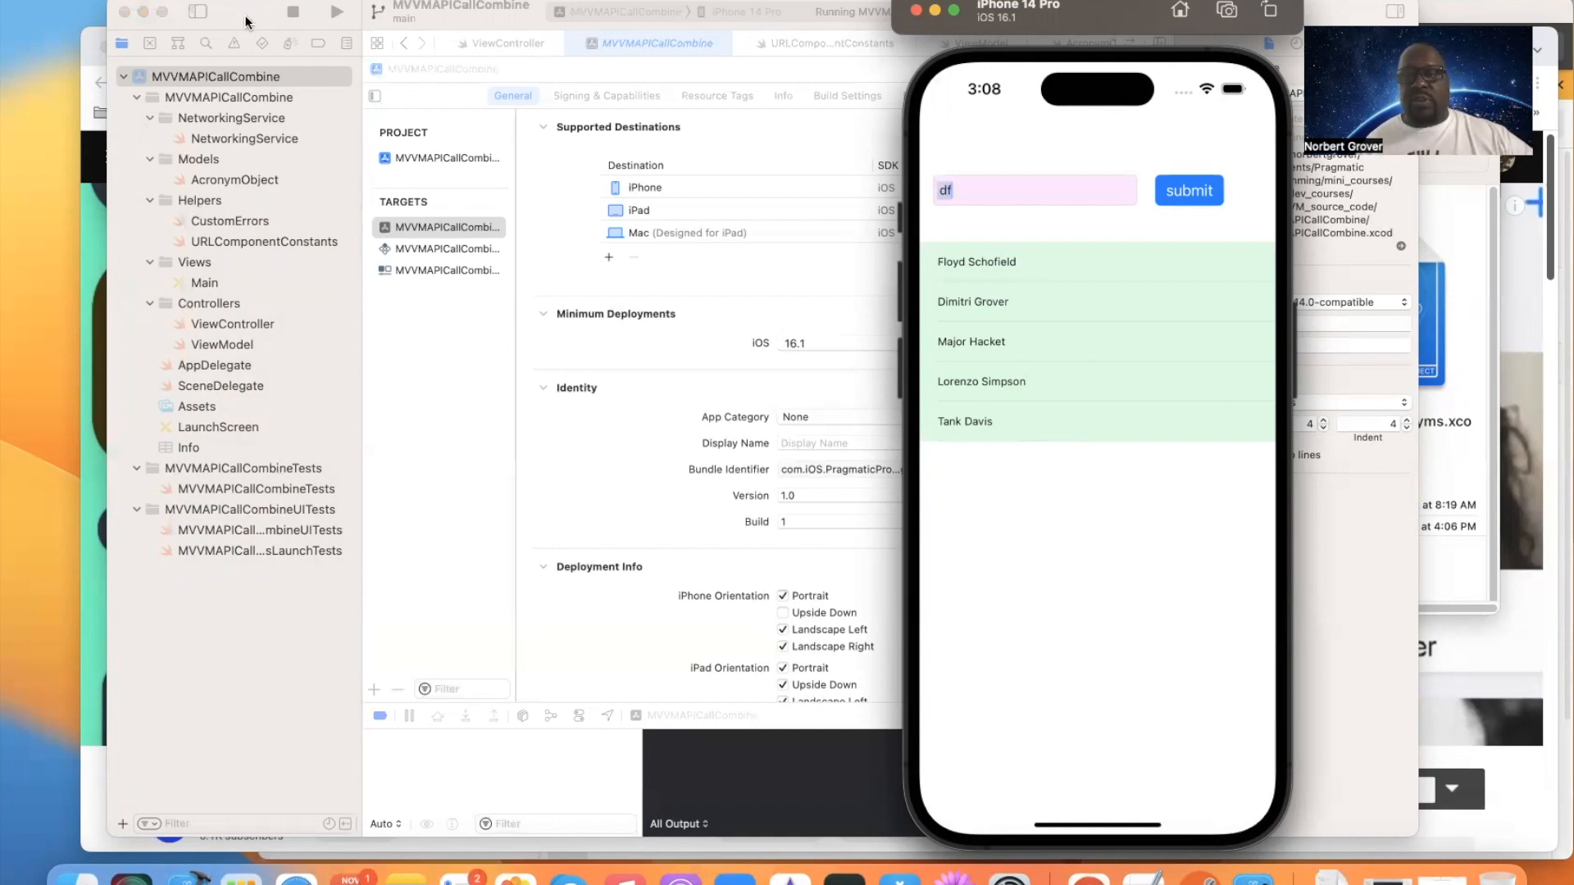
mouse_move(1011, 408)
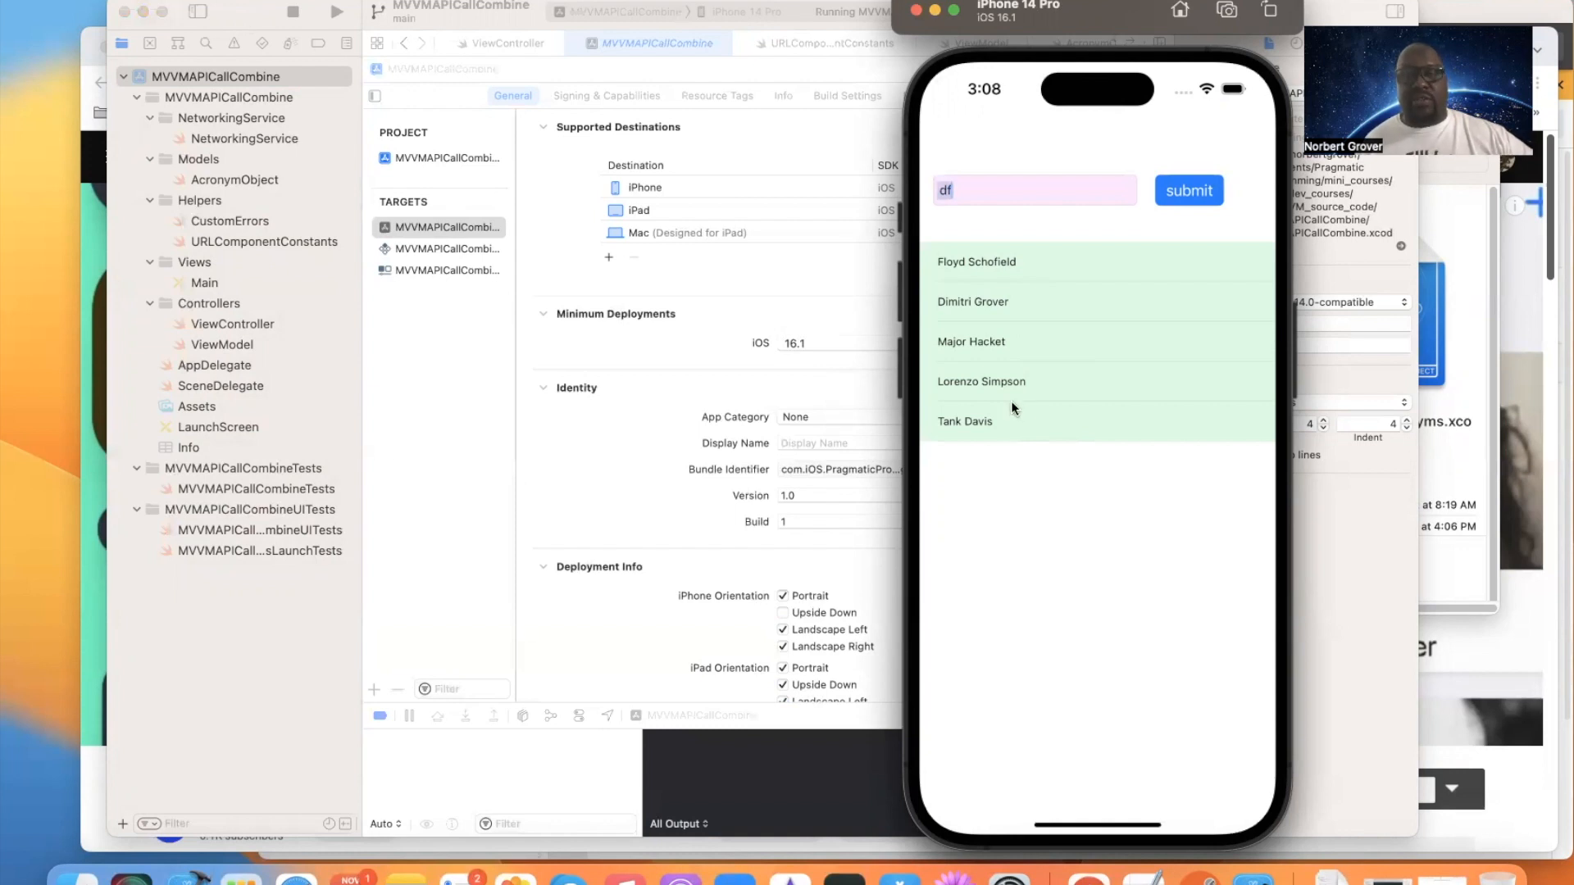
mouse_move(1106, 376)
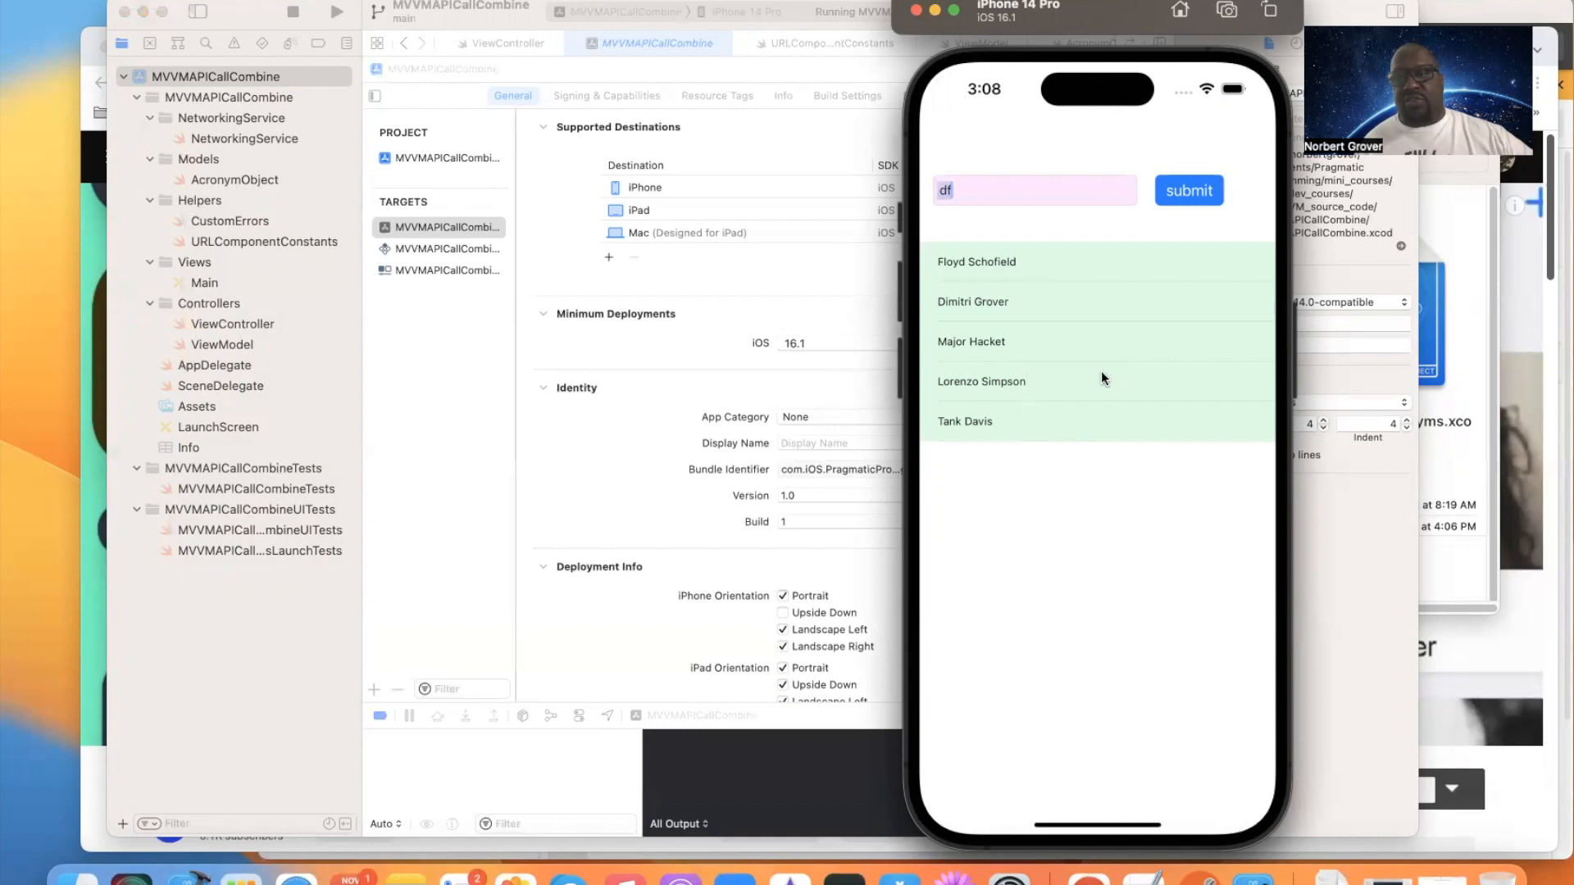
mouse_move(905, 346)
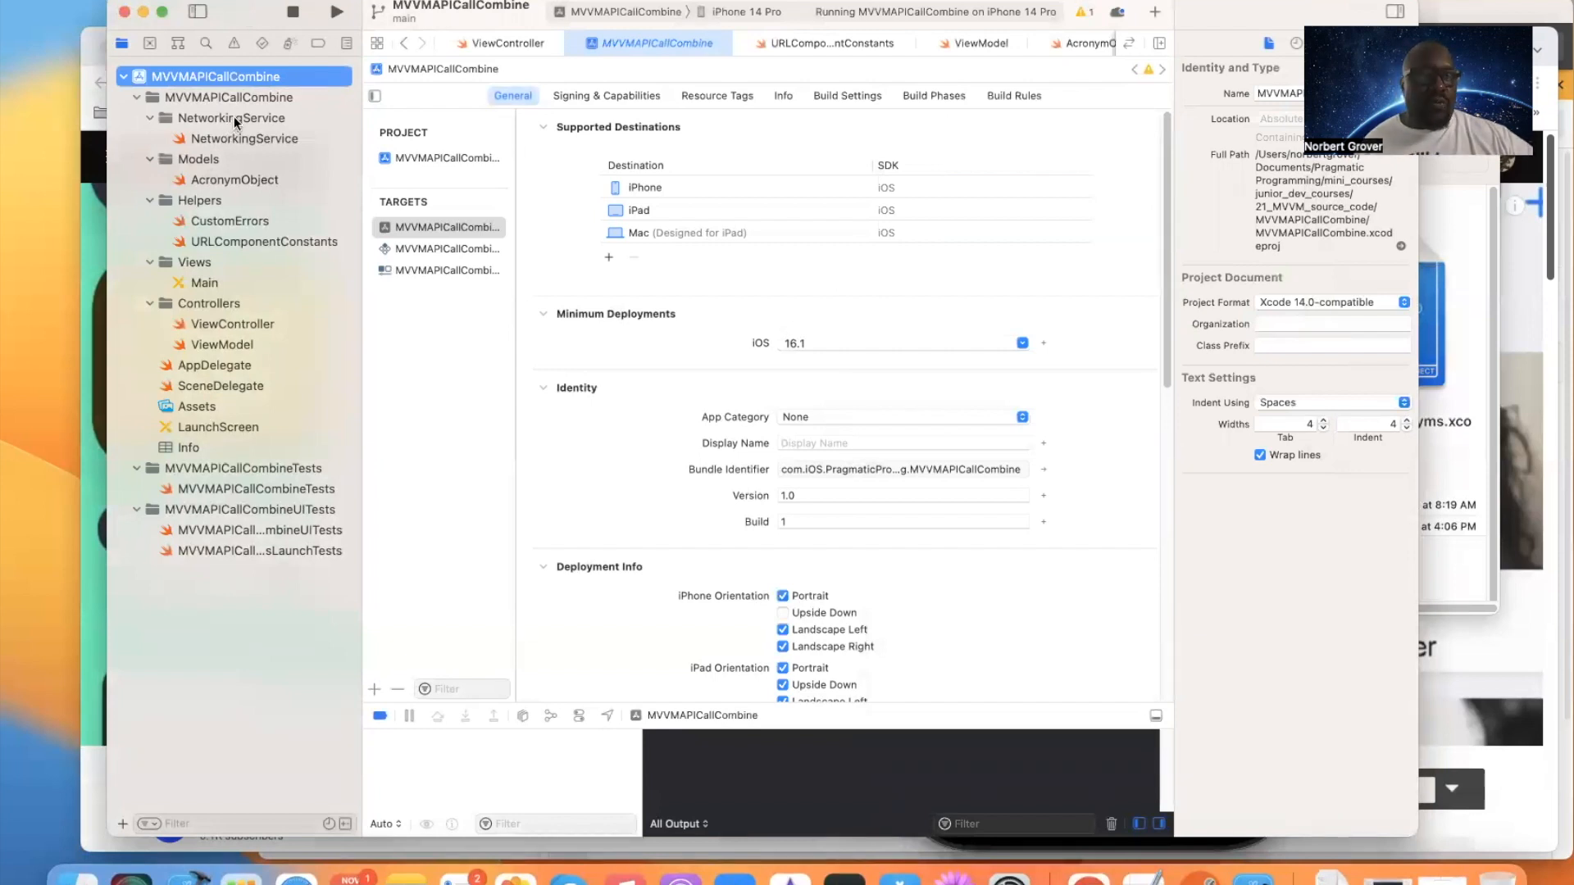
- View the NetworkingService, AcronymObject and CustomErrors source files in turn
left_click(230, 117)
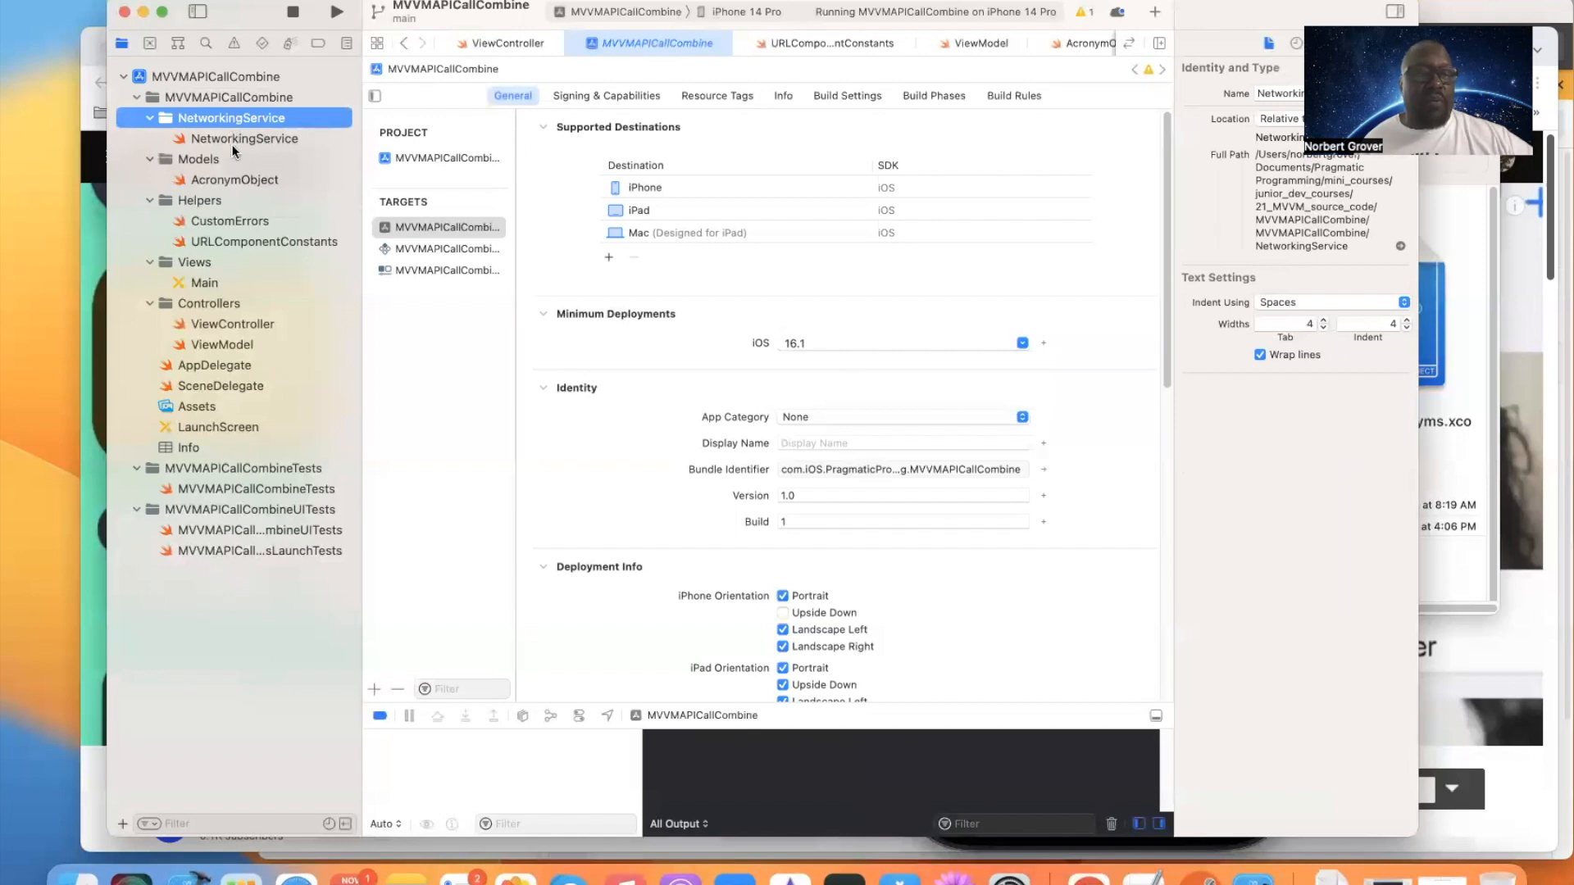
left_click(244, 139)
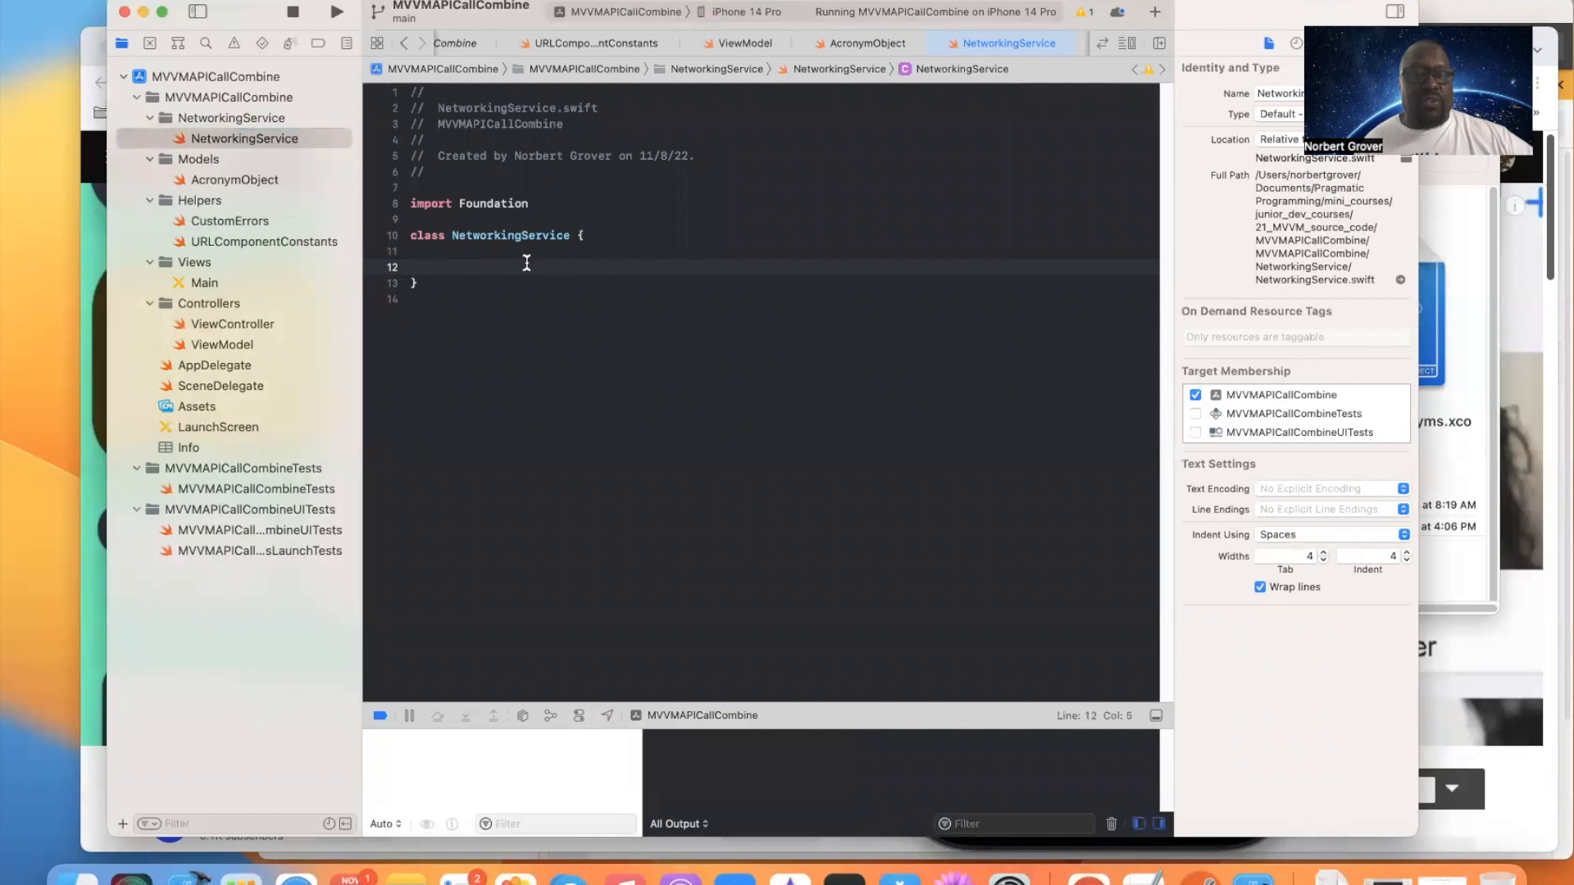
left_click(234, 180)
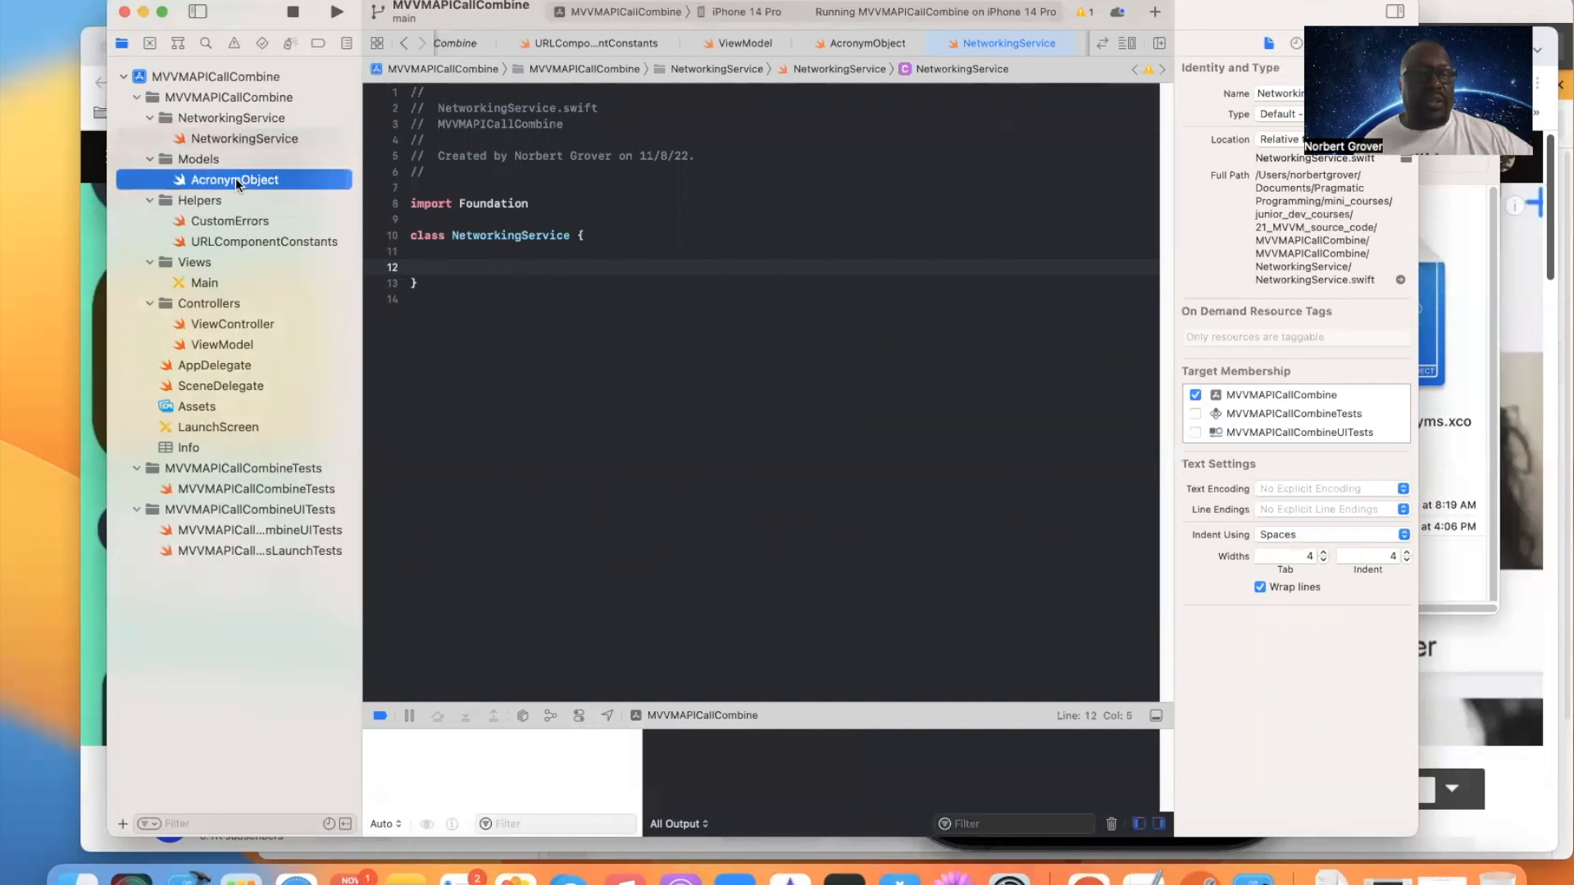
left_click(233, 179)
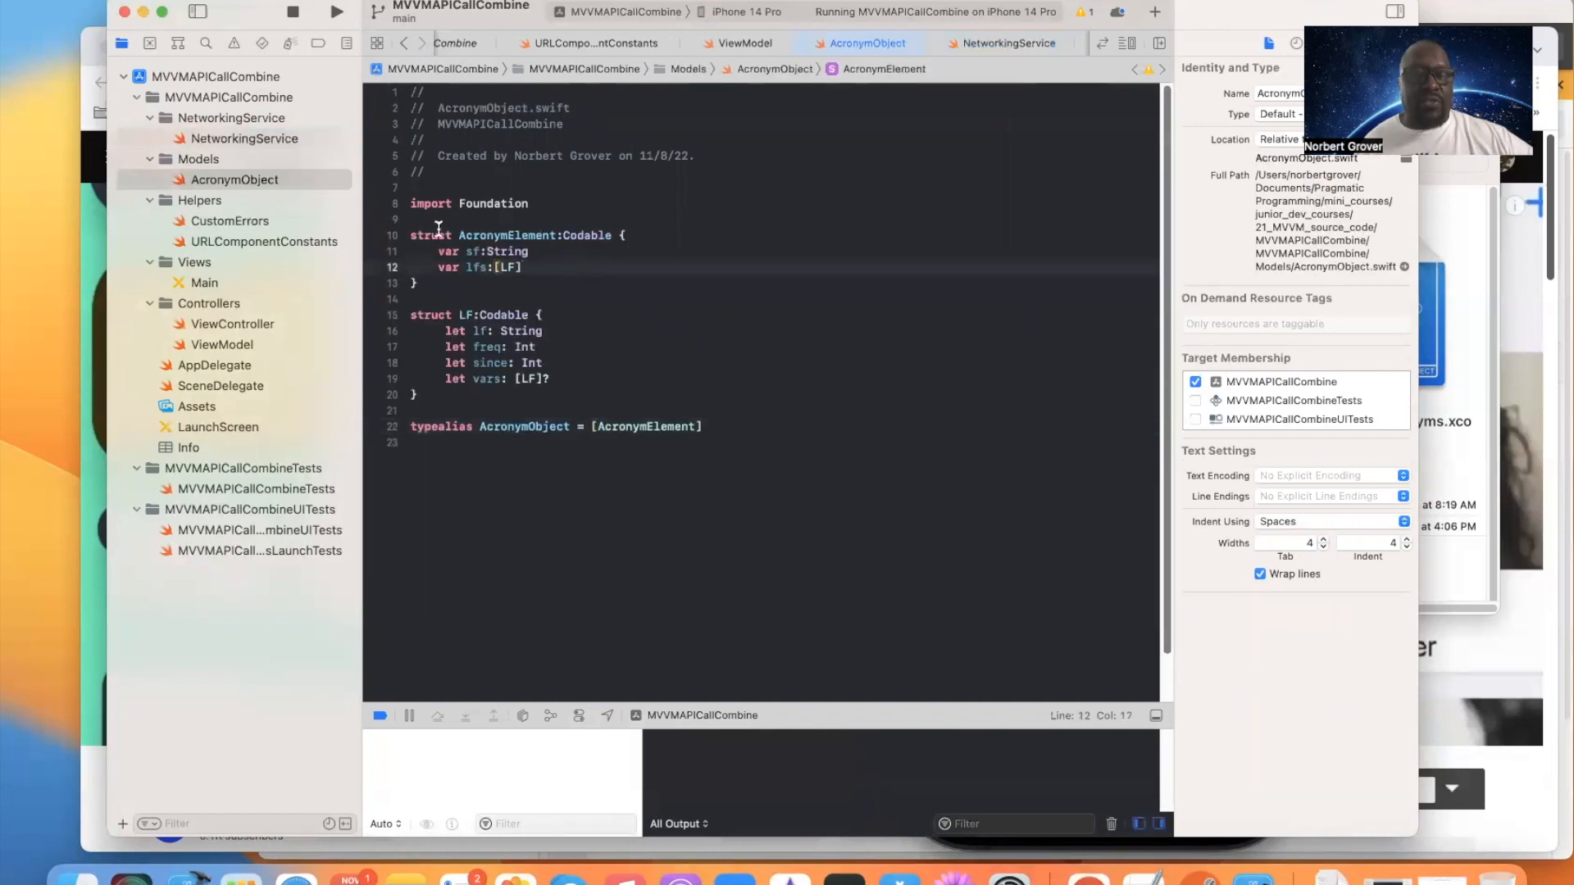
mouse_move(562, 236)
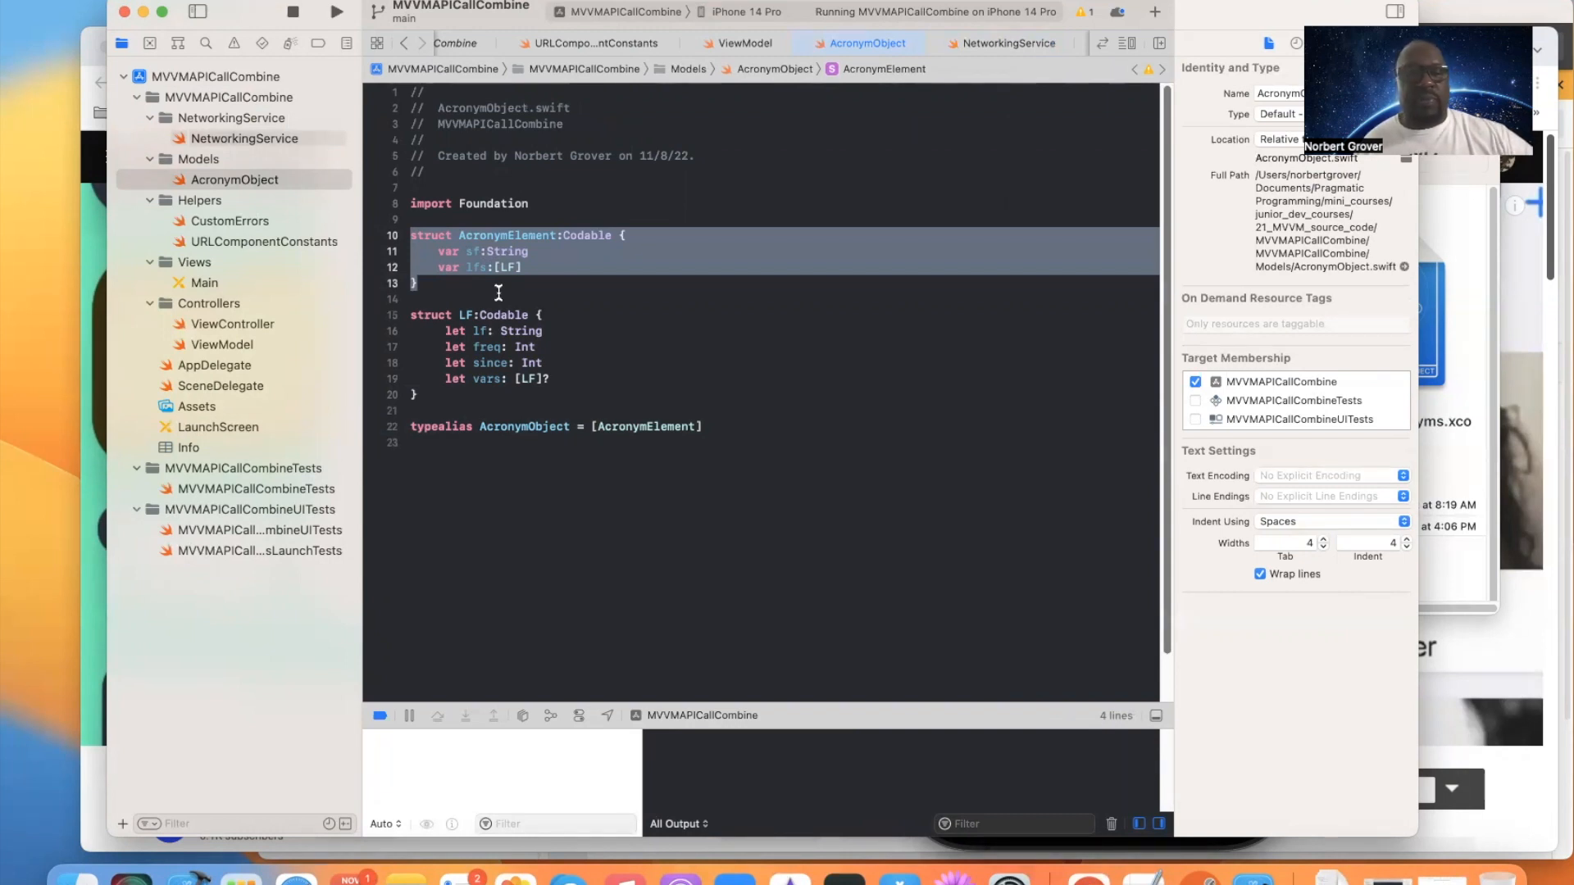
left_click(229, 220)
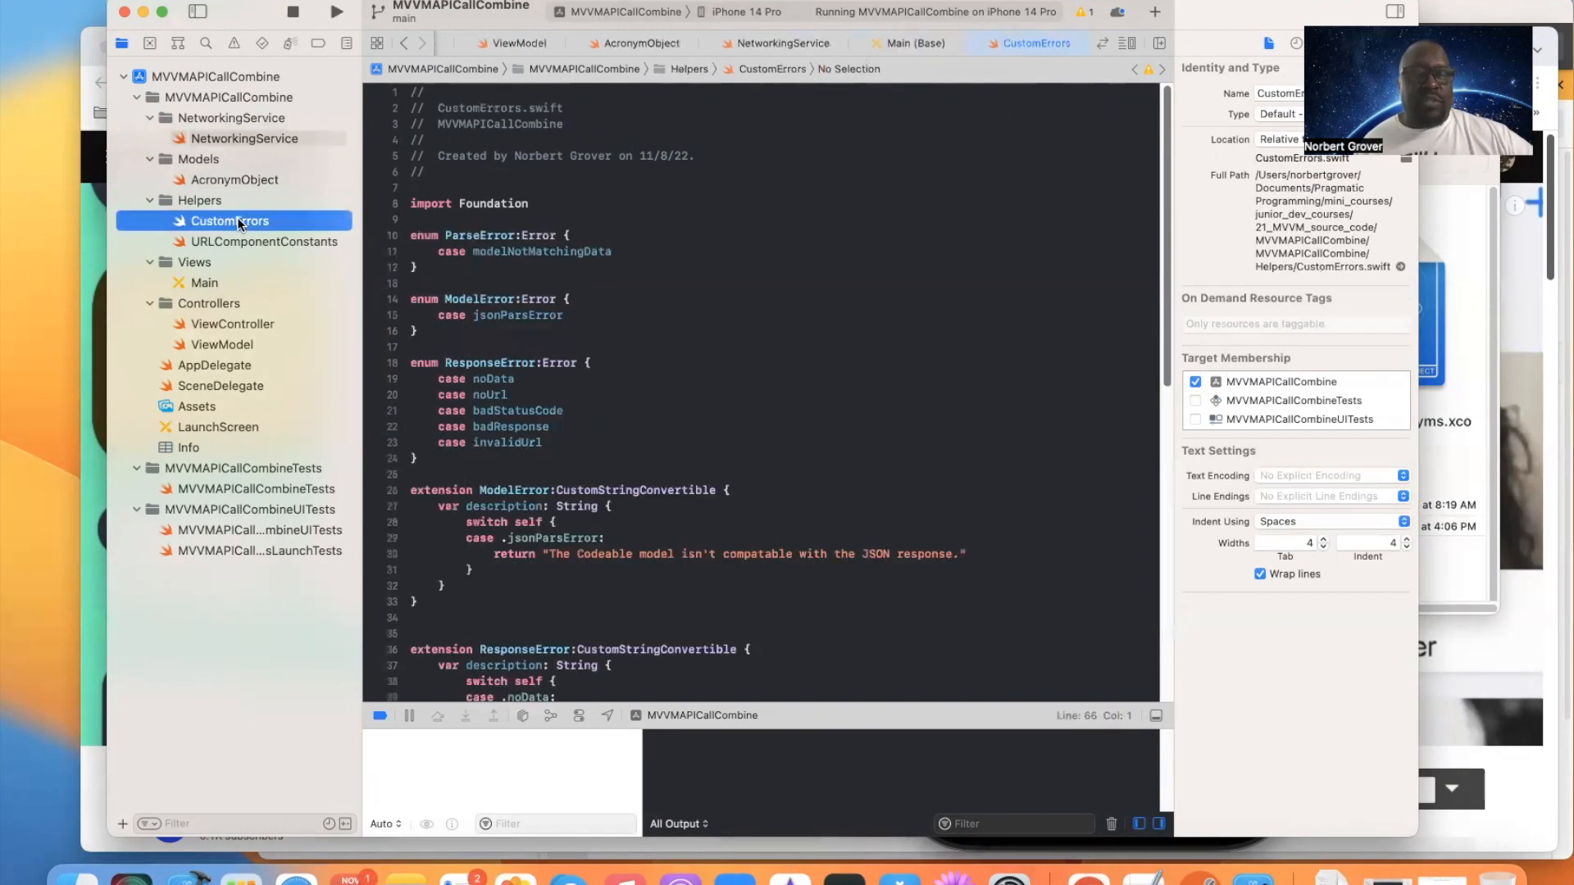
- Read through the CustomErrors descriptions, then view URLComponentConstants.swift
scroll("down", 3)
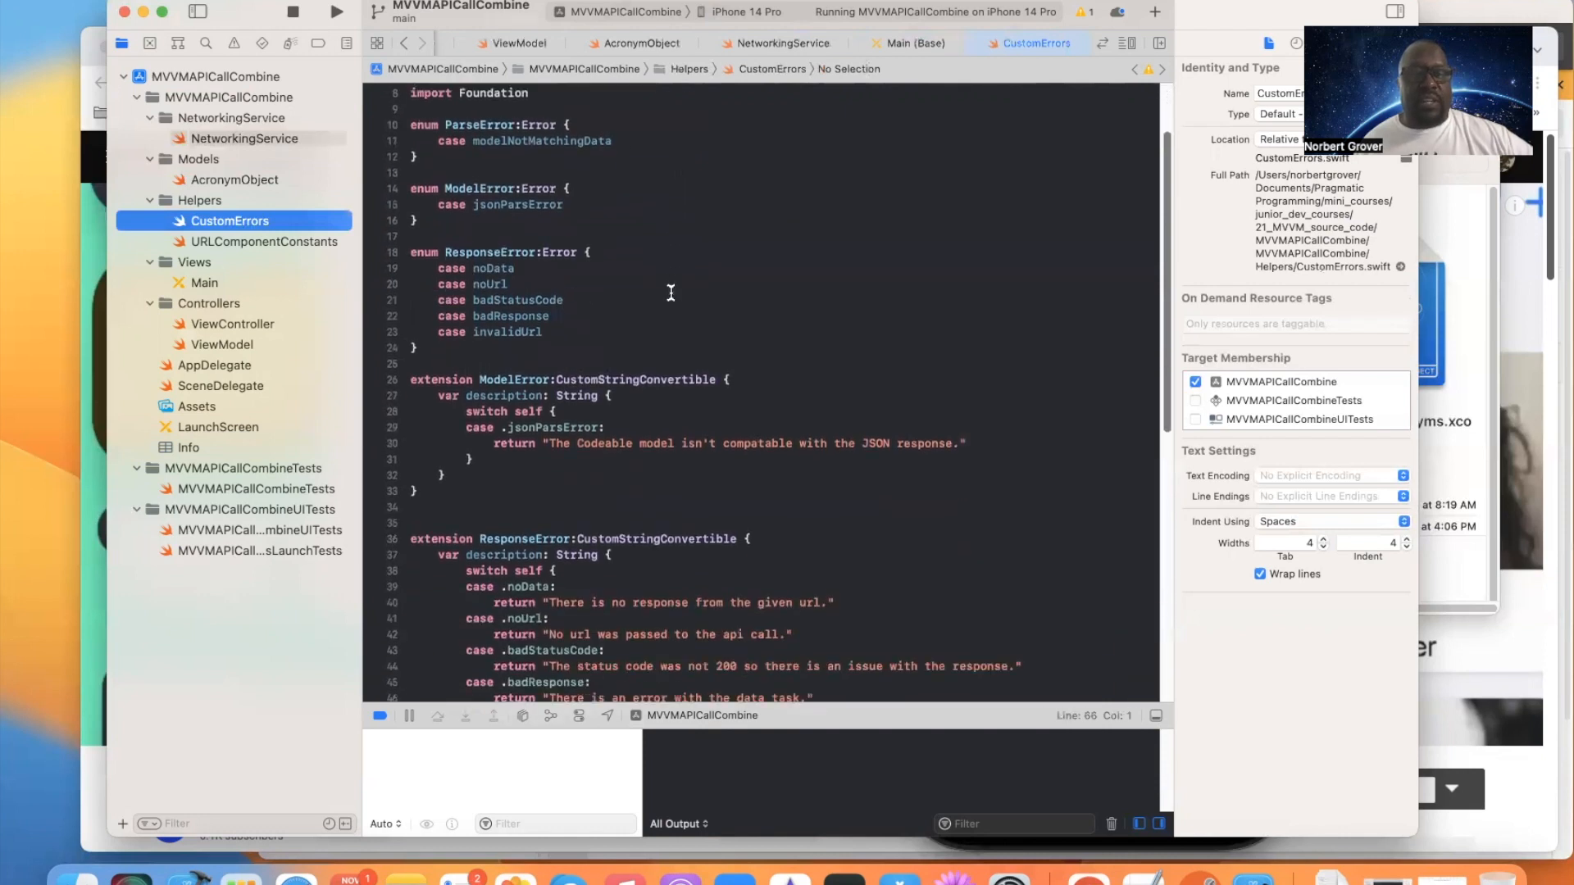
scroll("down", 3)
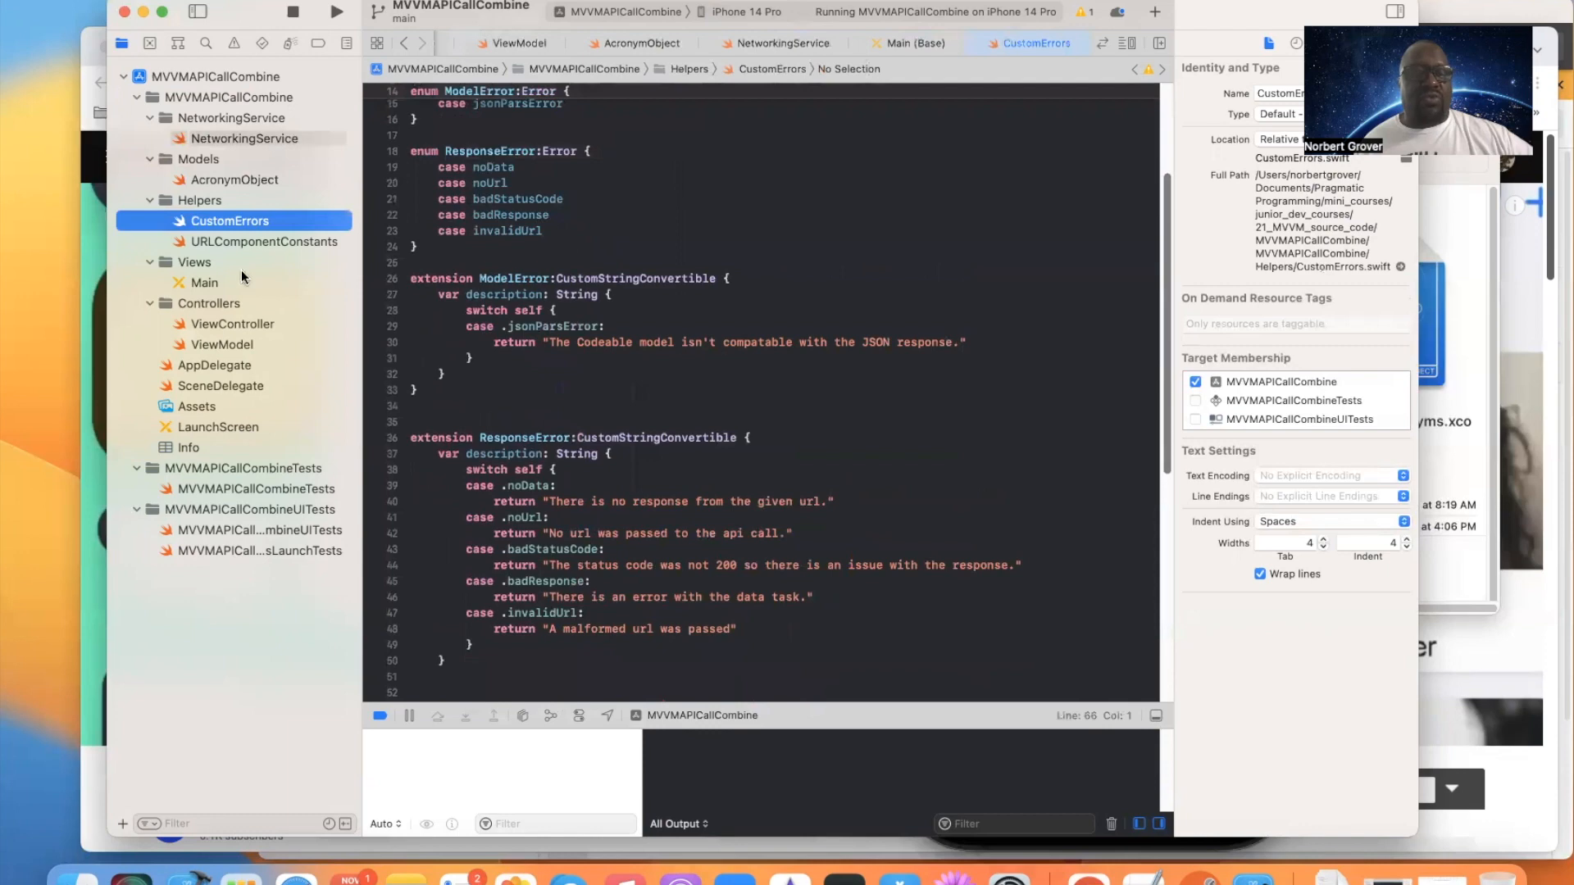
left_click(264, 241)
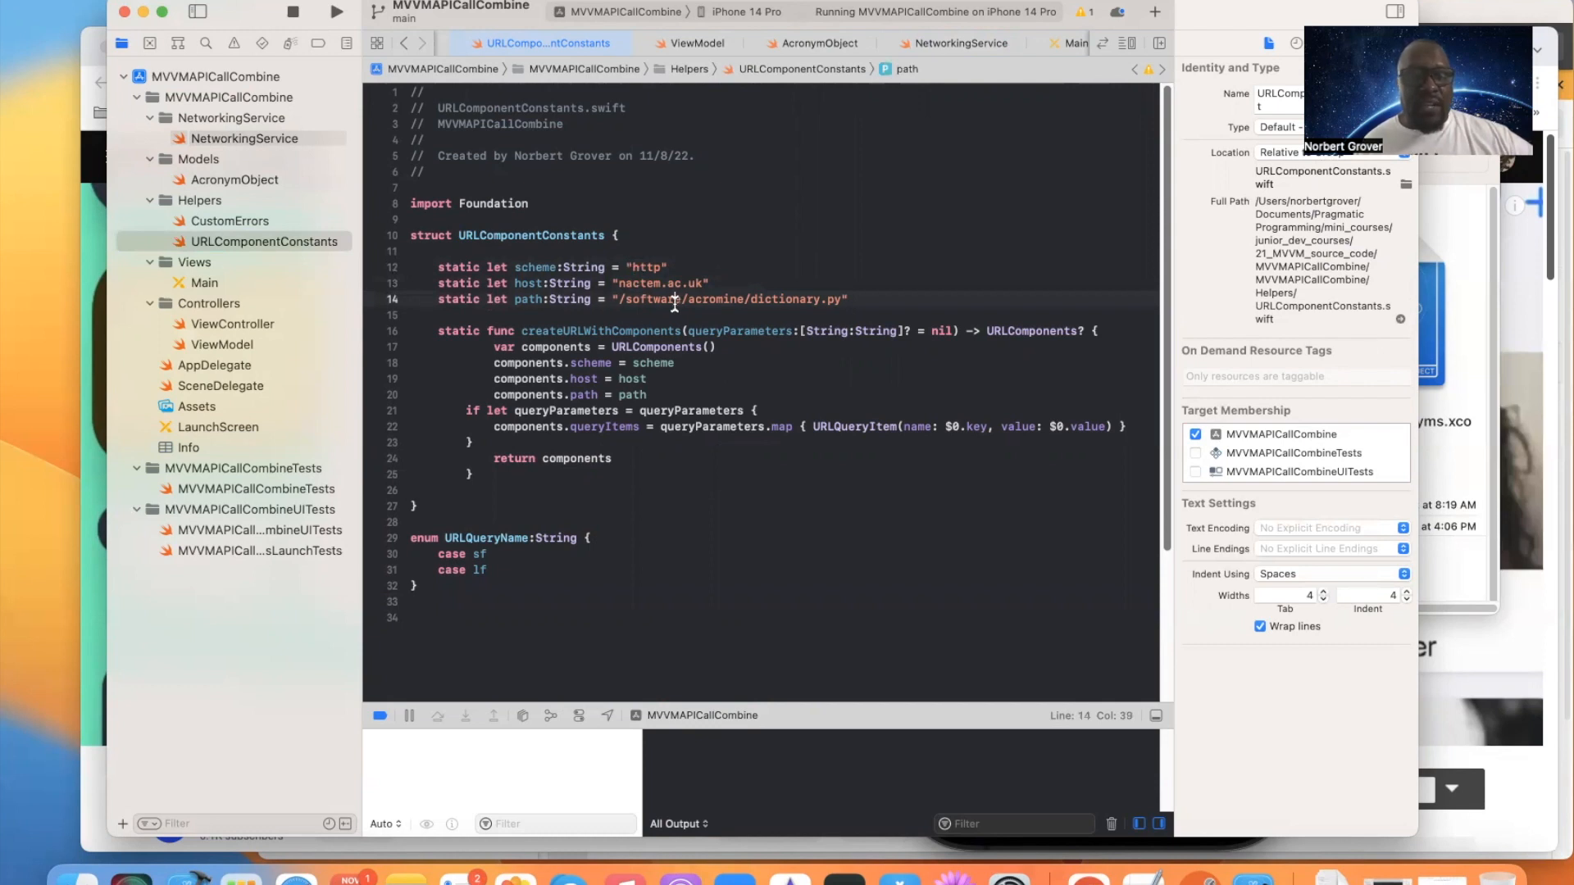
mouse_move(692, 283)
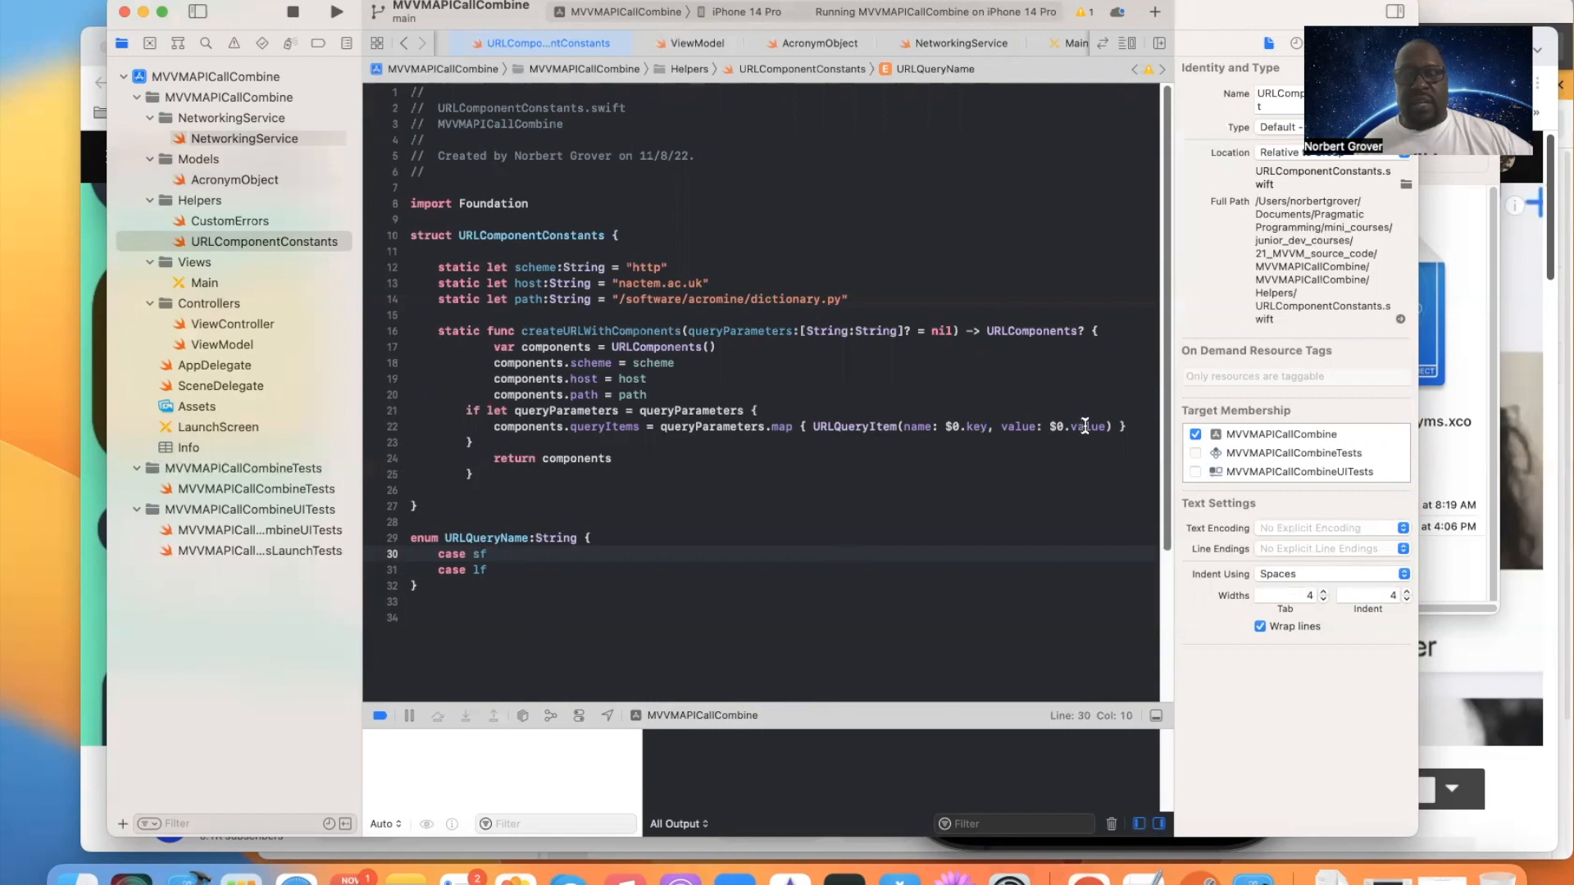
mouse_move(1088, 453)
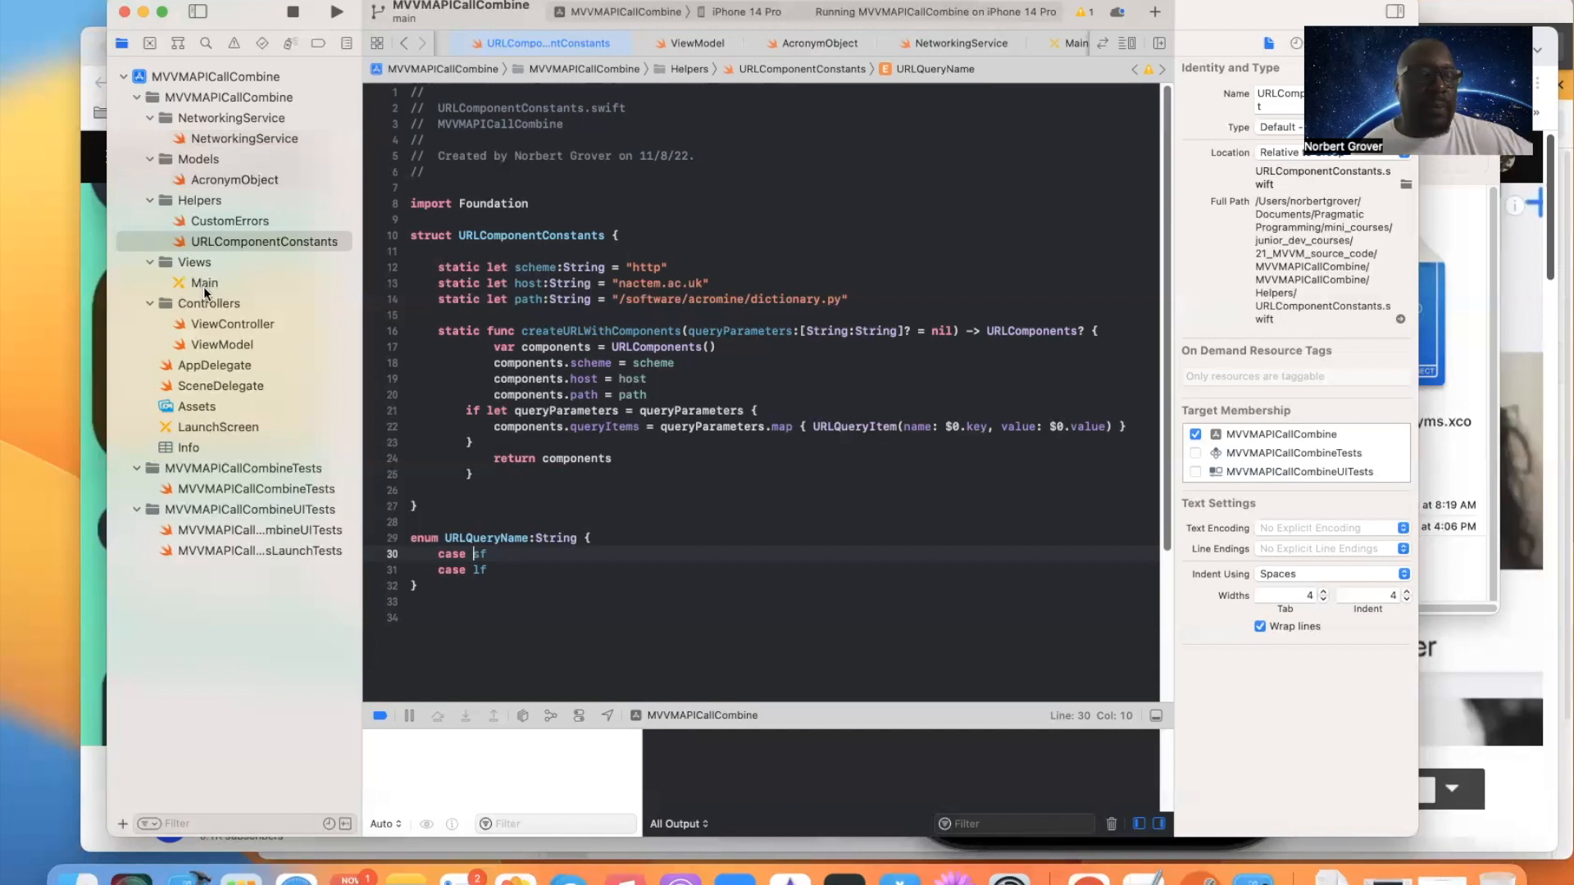
- Look at Main.storyboard, then bring up ViewController.swift in the editor
left_click(204, 283)
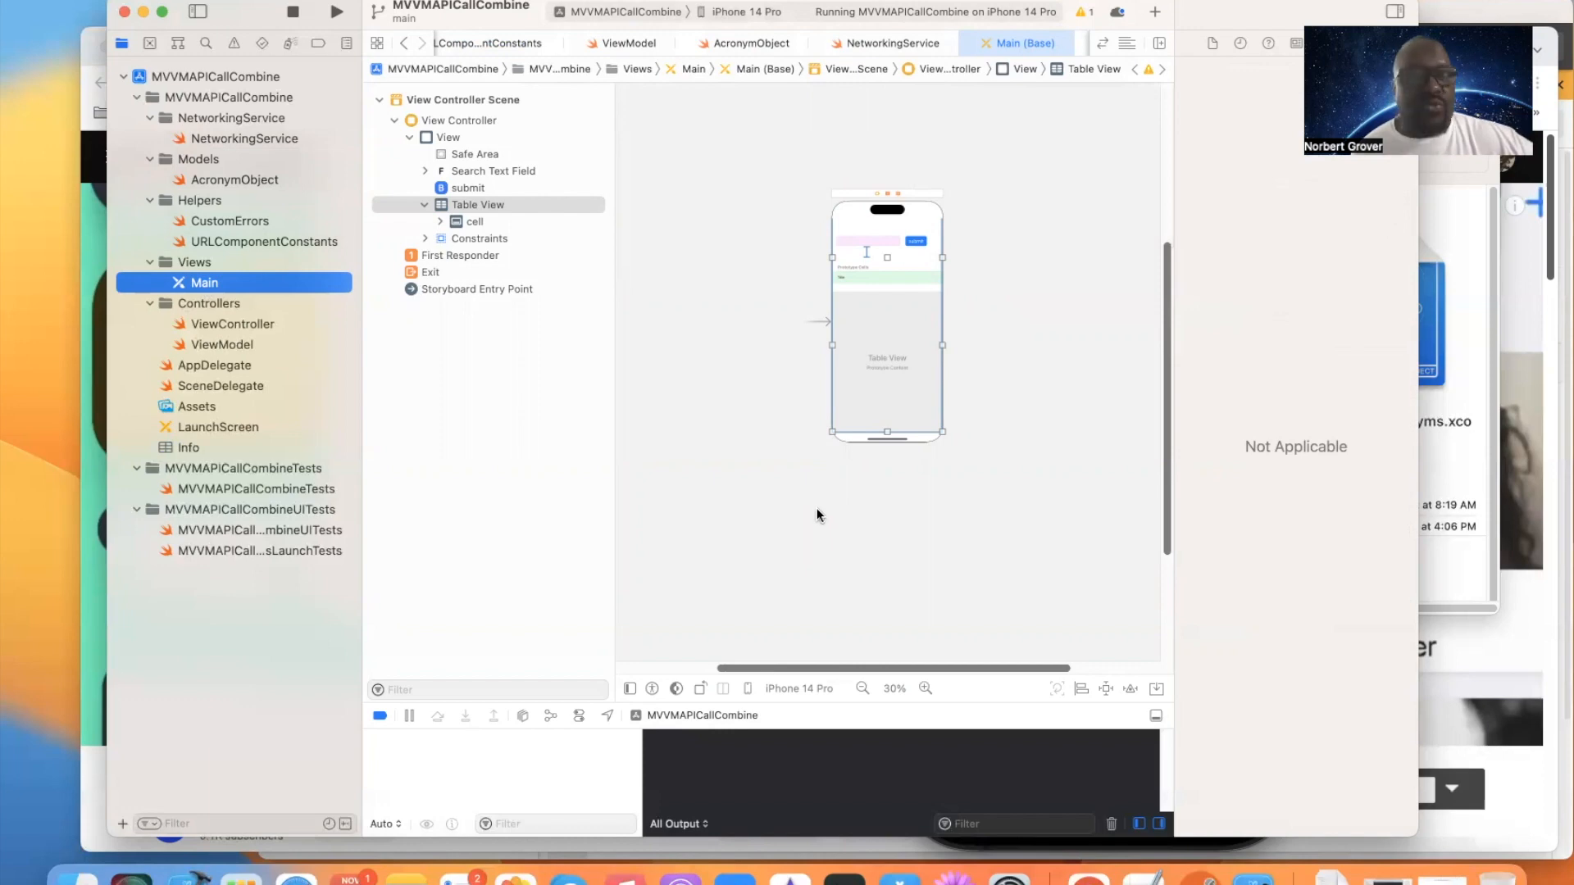
left_click(232, 323)
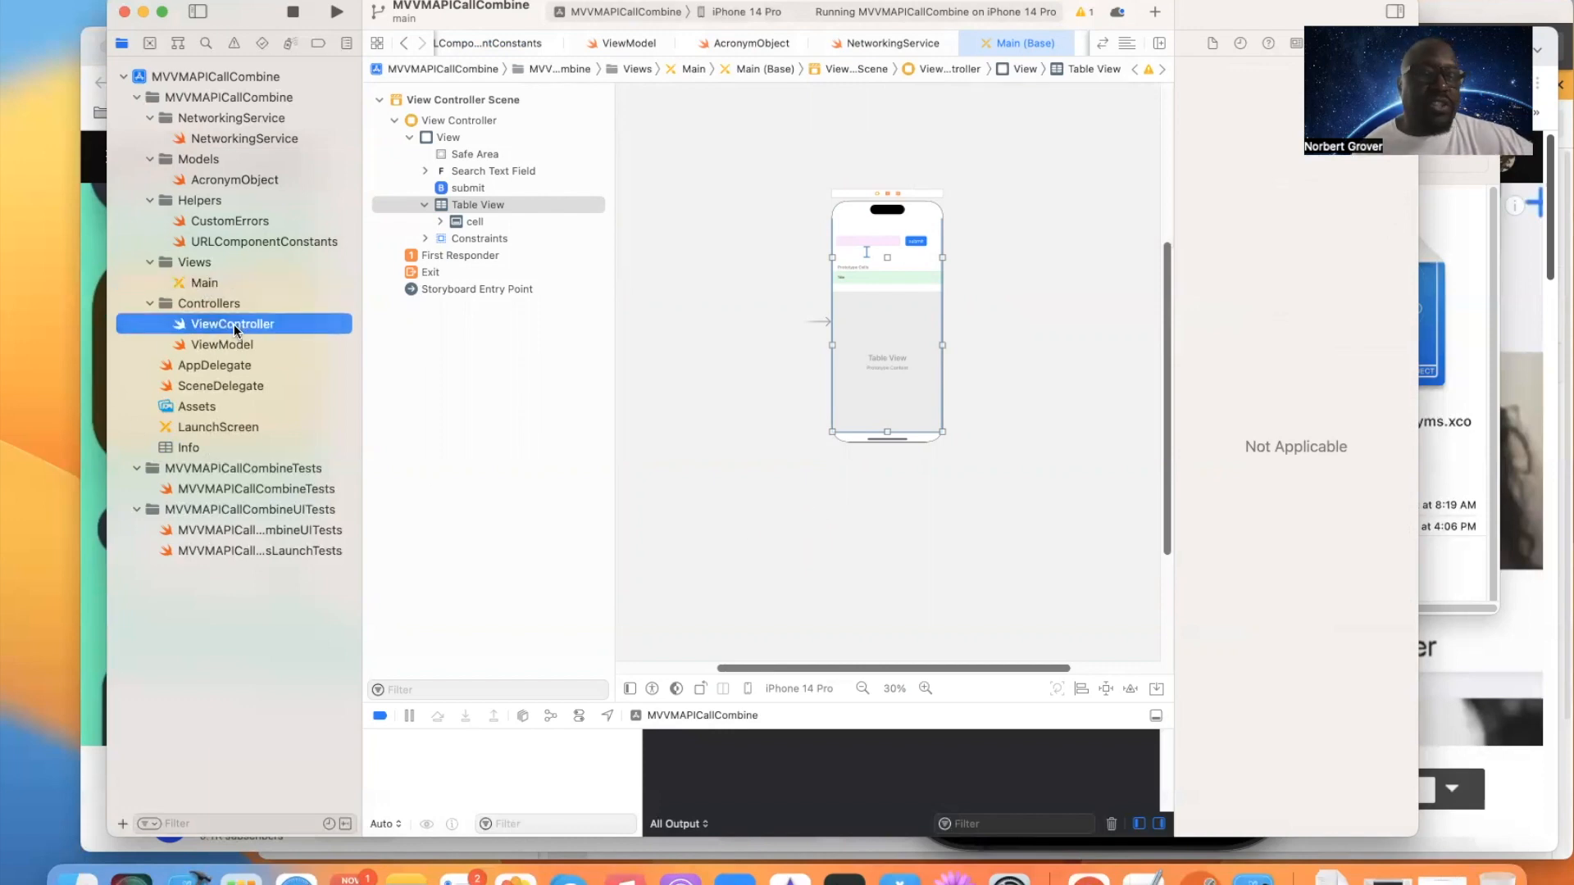
left_click(232, 323)
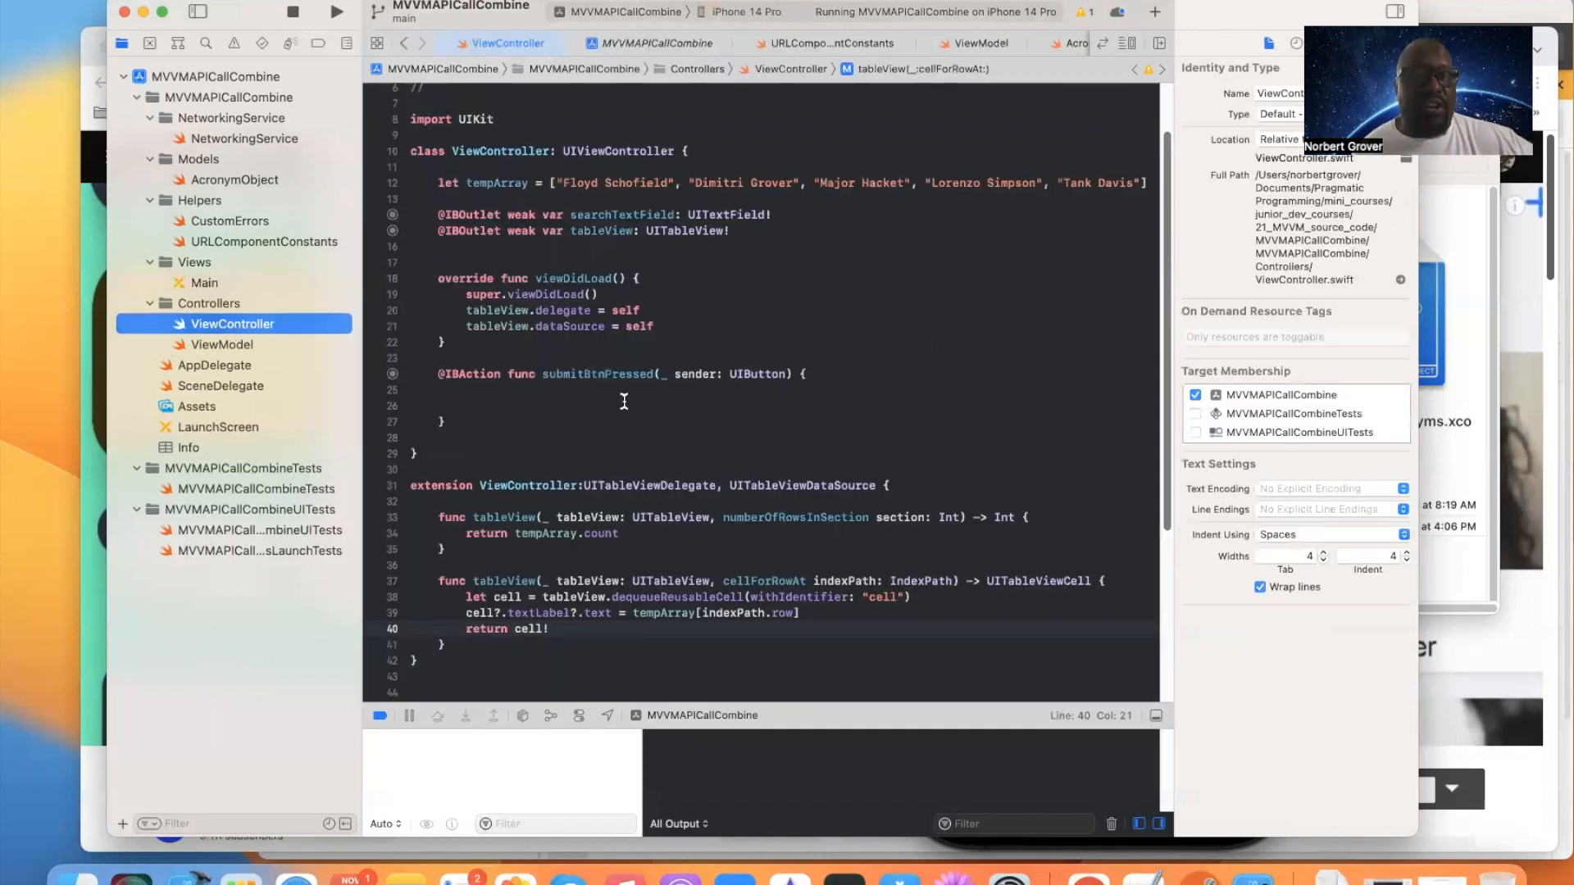
- Highlight the tempArray line, view ViewModel.swift, then return to NetworkingService
left_click(623, 406)
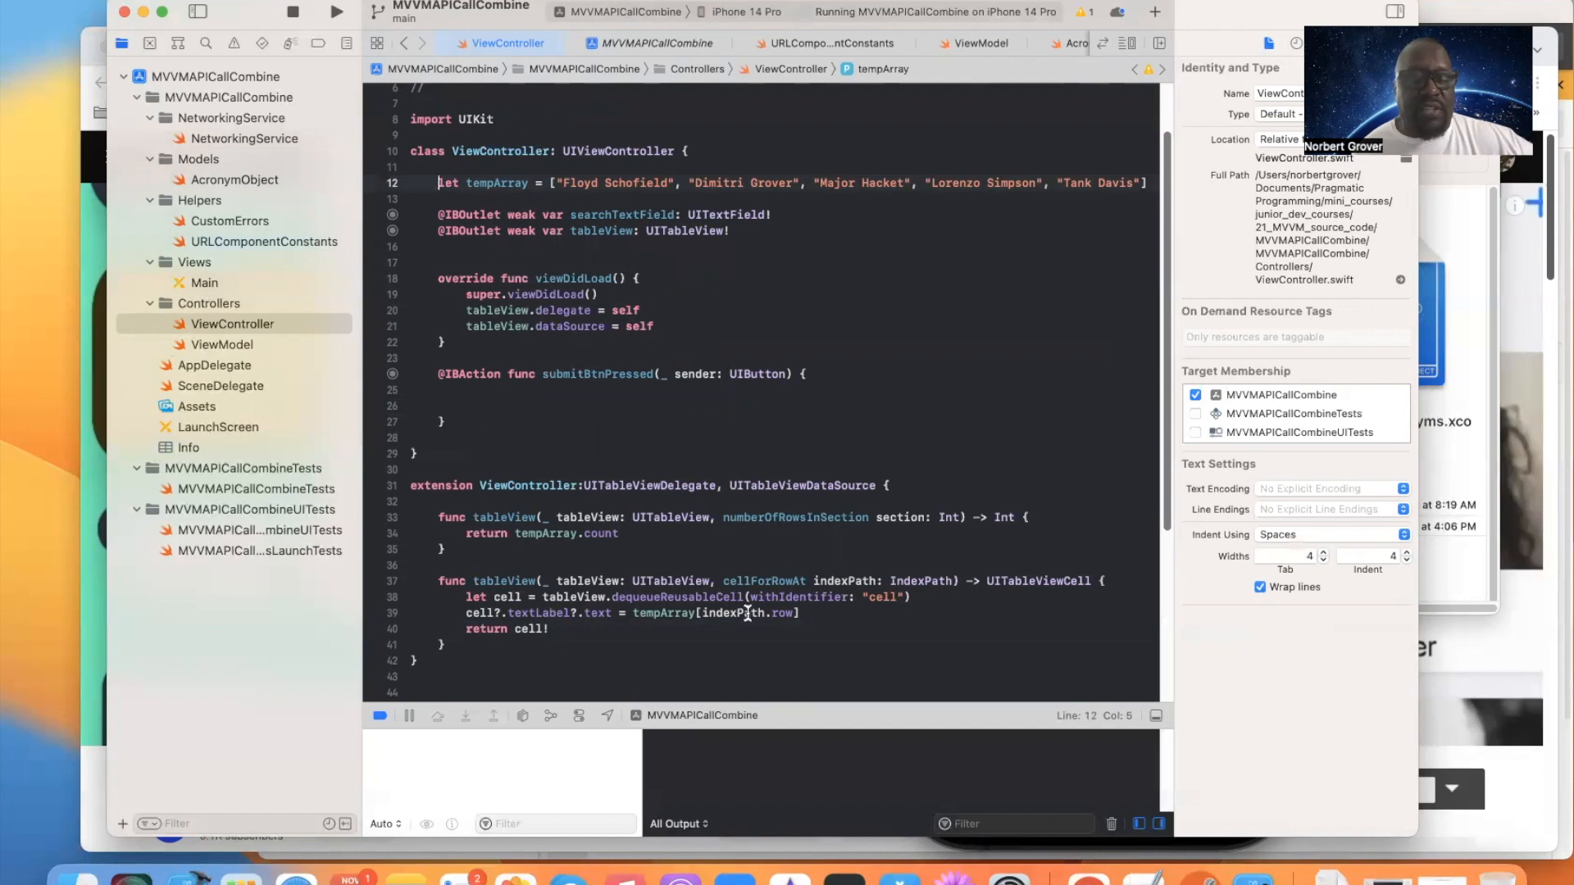
mouse_move(631, 614)
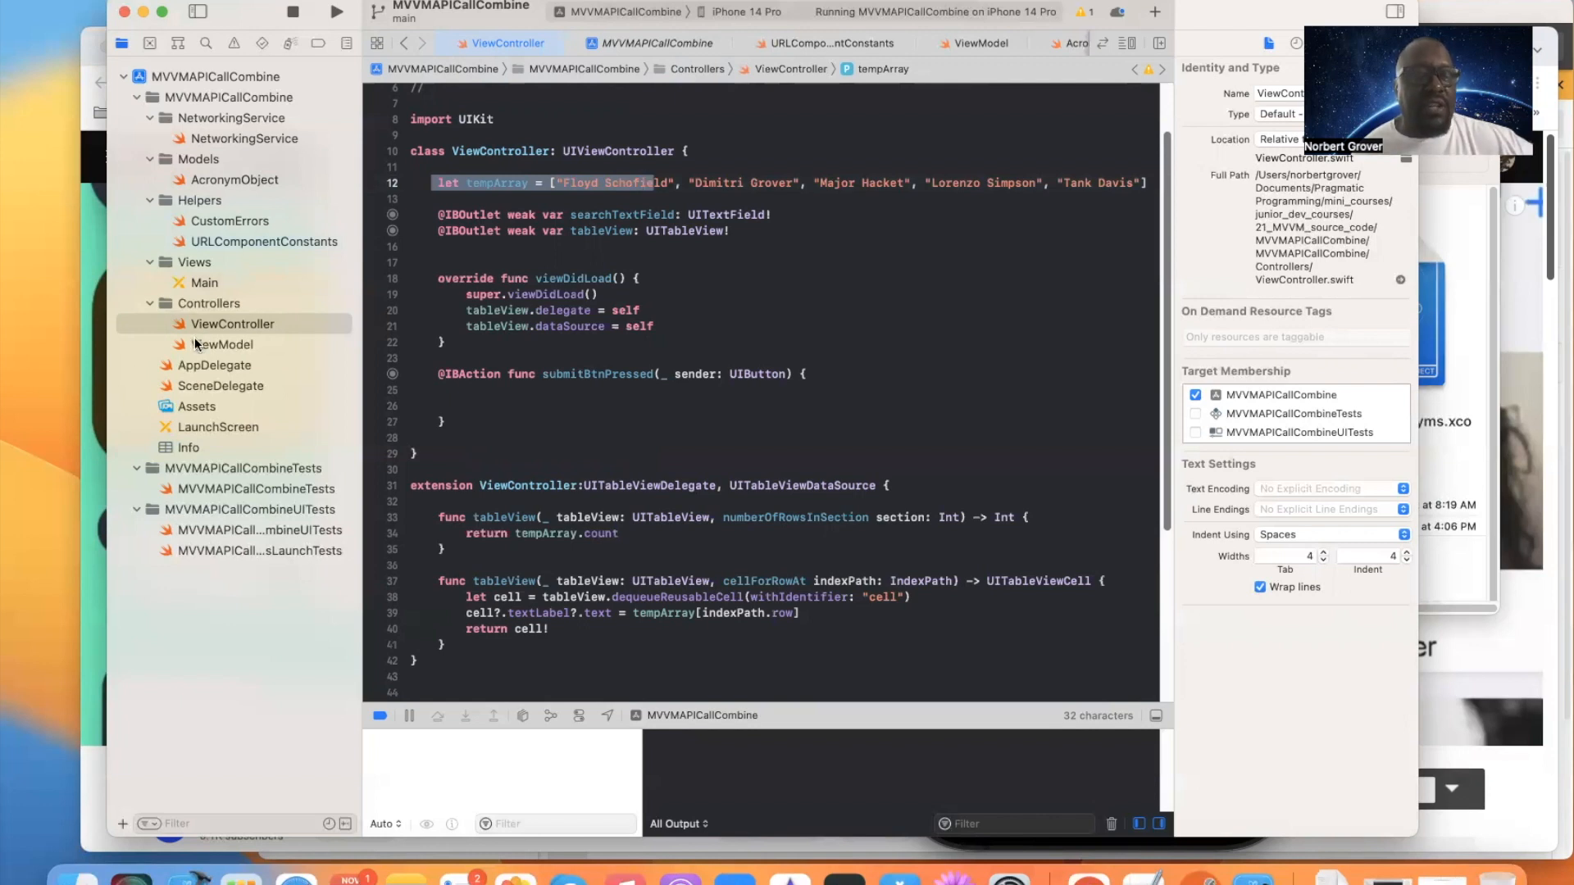
left_click(223, 345)
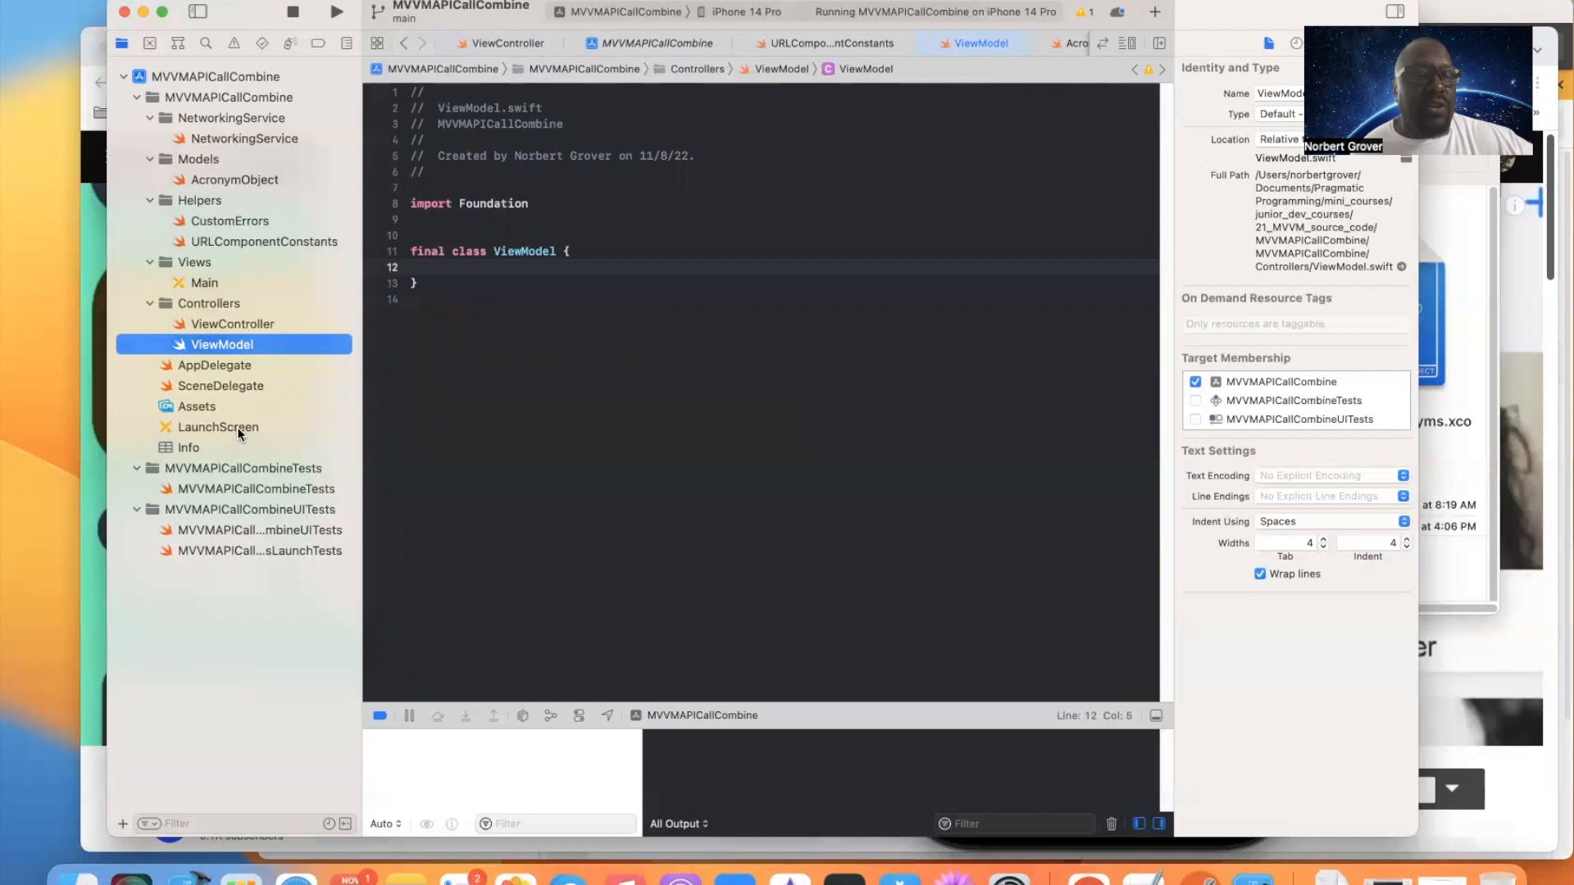
left_click(243, 139)
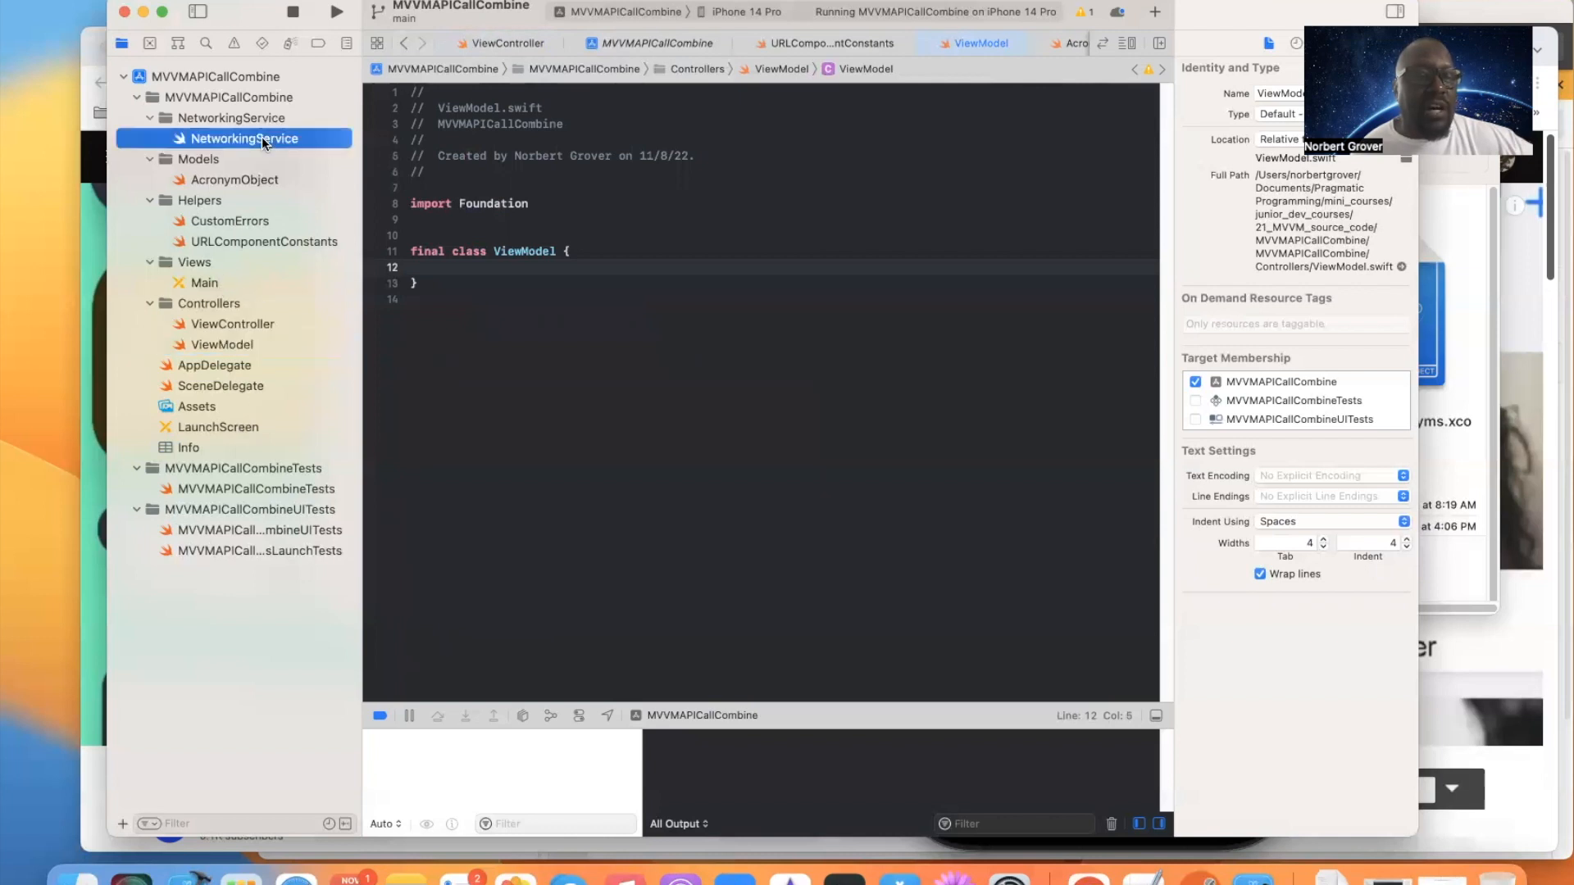